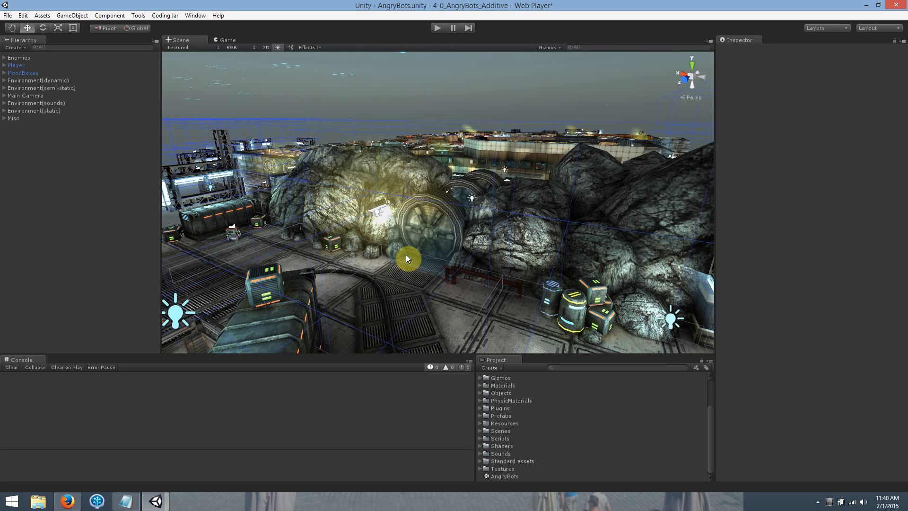
{"action": "mouse_move", "coordinate": [398, 262]}
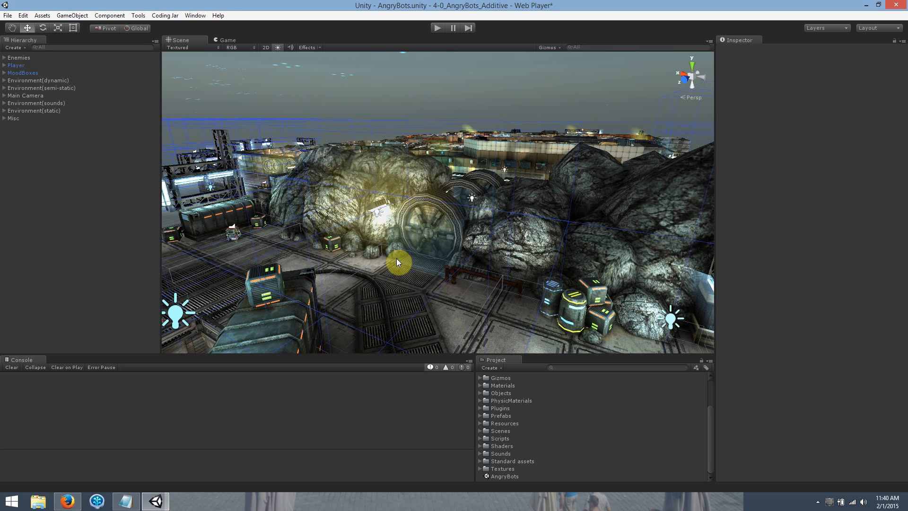
- Orbit the scene, then show Editor Settings with its asset serialization options in the Inspector
{"action": "left_click_drag", "start_coordinate": [398, 262], "coordinate": [432, 263]}
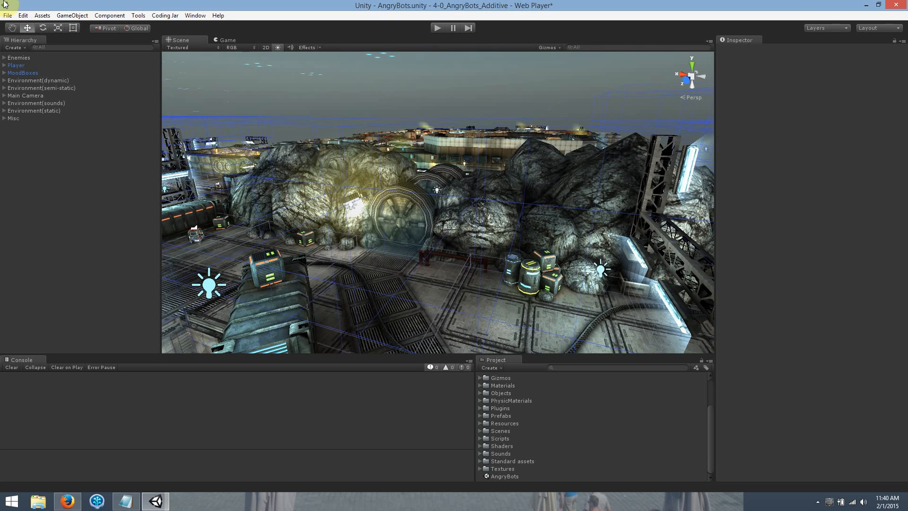
{"action": "mouse_move", "coordinate": [111, 99]}
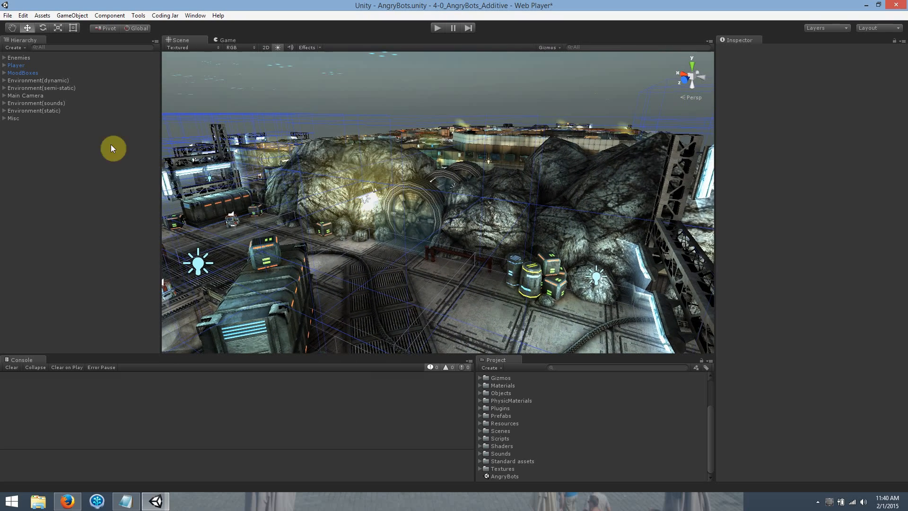
{"action": "mouse_move", "coordinate": [155, 147]}
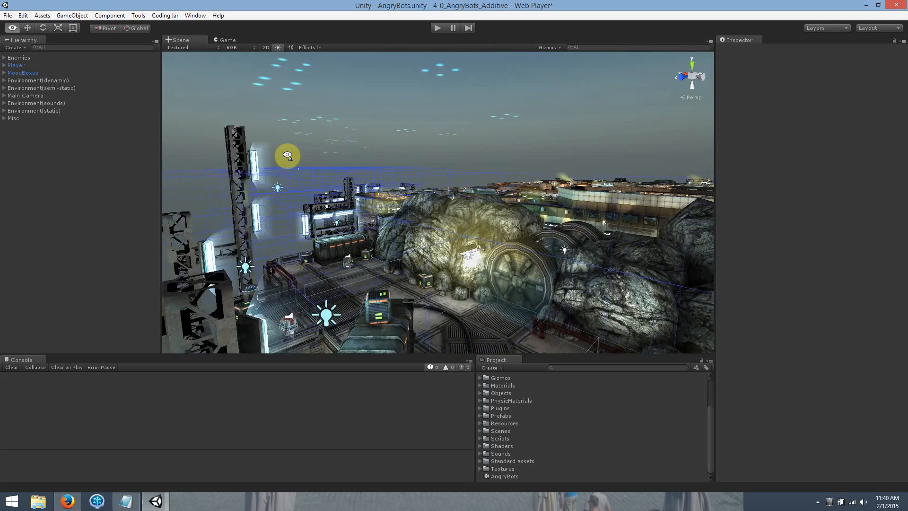
{"action": "left_click_drag", "start_coordinate": [288, 155], "coordinate": [353, 185]}
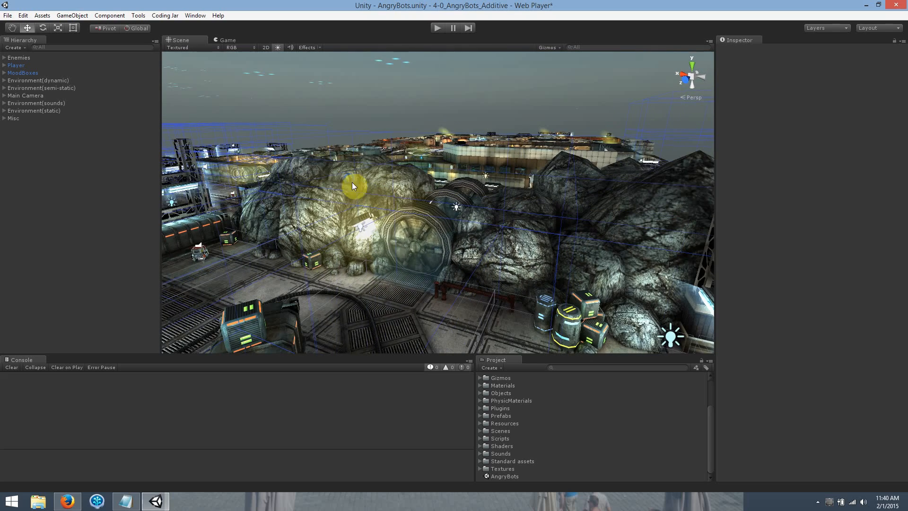
{"action": "mouse_move", "coordinate": [370, 205]}
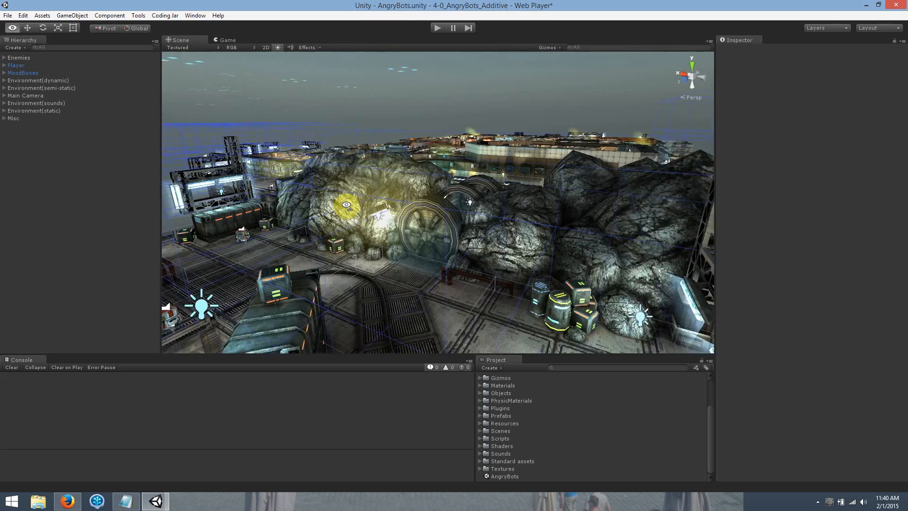
{"action": "left_click", "coordinate": [22, 15]}
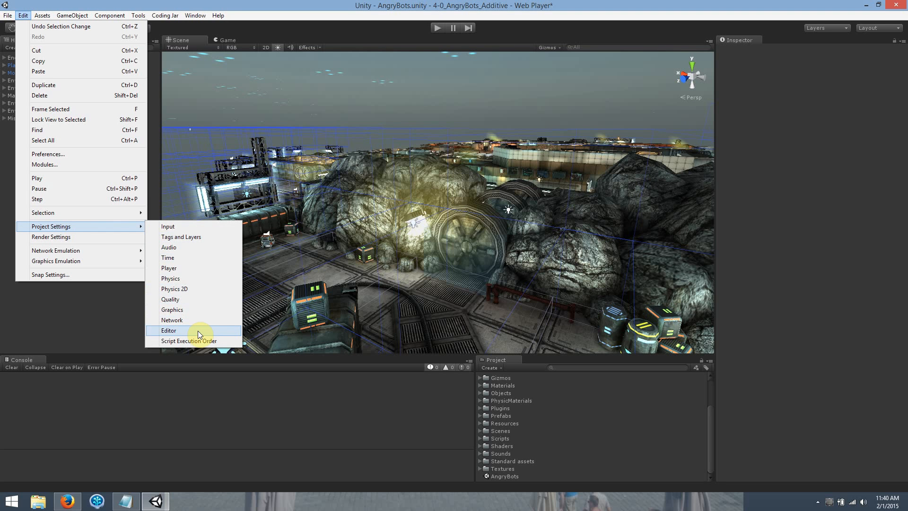
{"action": "mouse_move", "coordinate": [199, 336]}
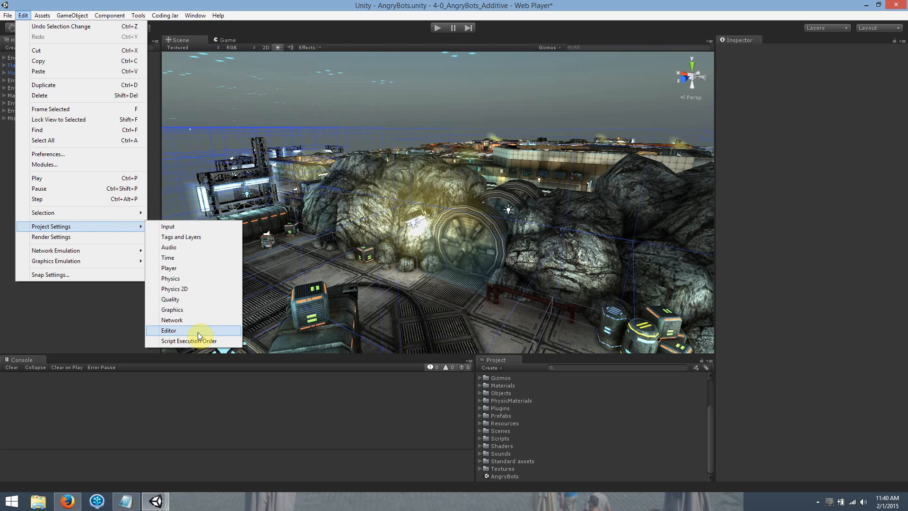
{"action": "left_click", "coordinate": [169, 330]}
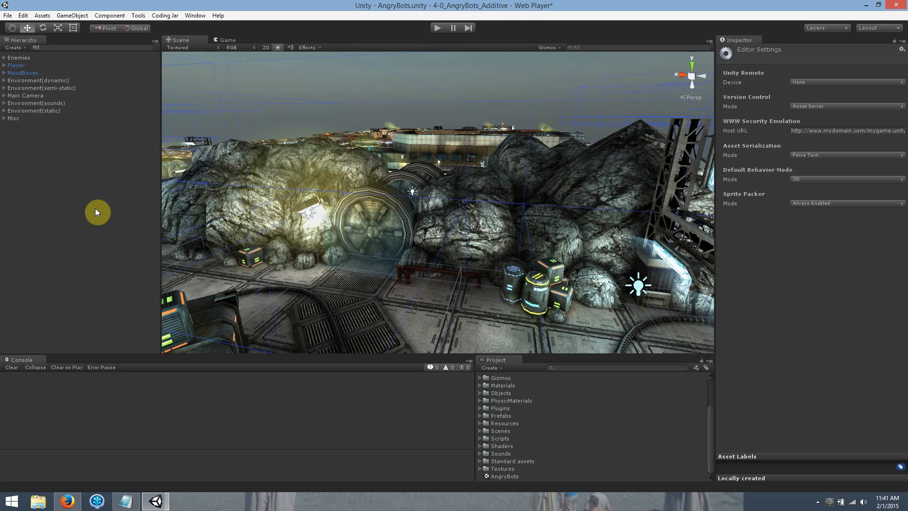
{"action": "mouse_move", "coordinate": [397, 273]}
{"action": "type", "text": "Cube t:BoxCollider"}
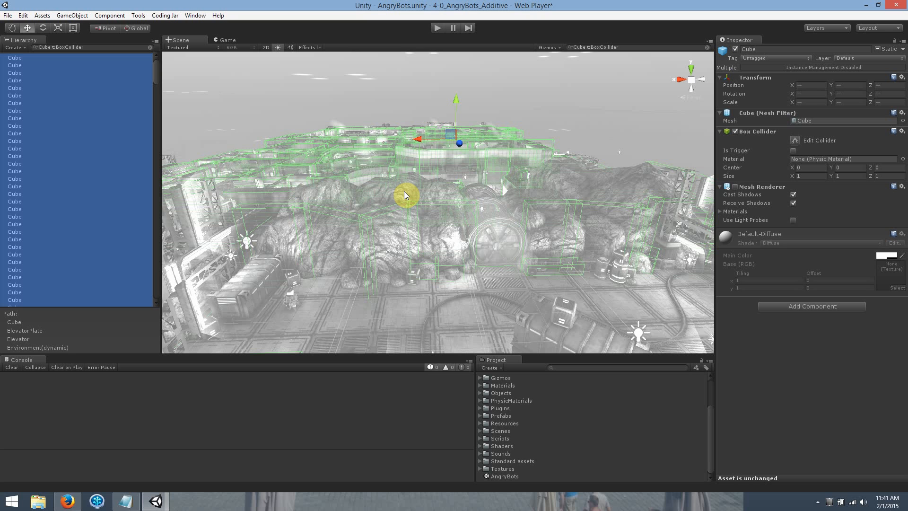
{"action": "mouse_move", "coordinate": [416, 246]}
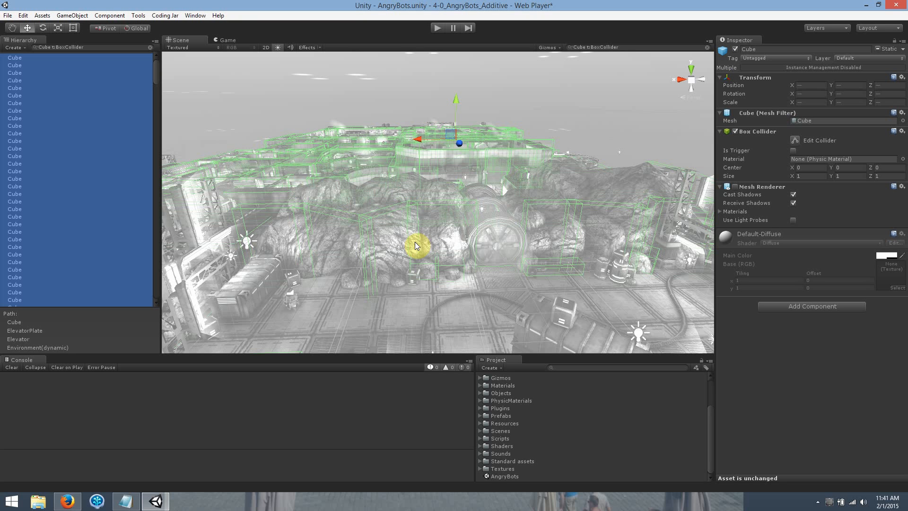
{"action": "mouse_move", "coordinate": [425, 171]}
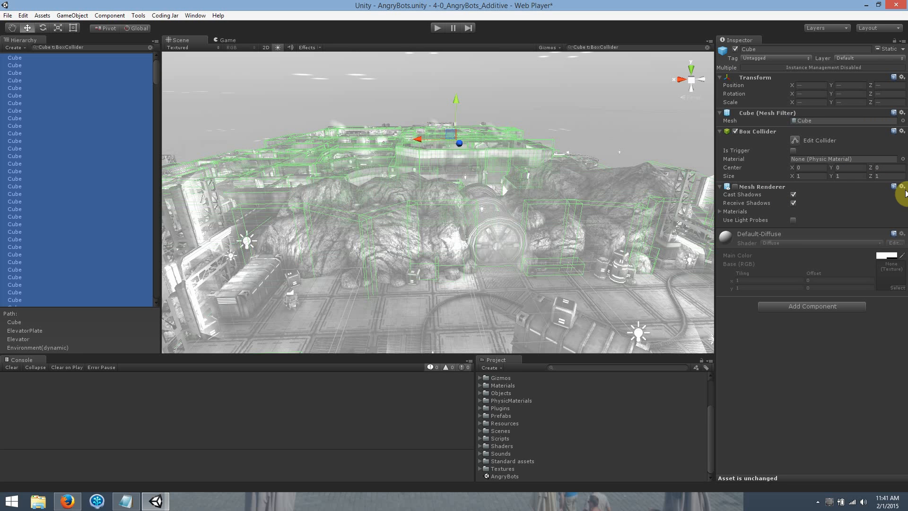
- Remove the Mesh Renderer and Mesh Filter from all selected cubes, leaving Box Colliders
{"action": "left_click", "coordinate": [901, 185]}
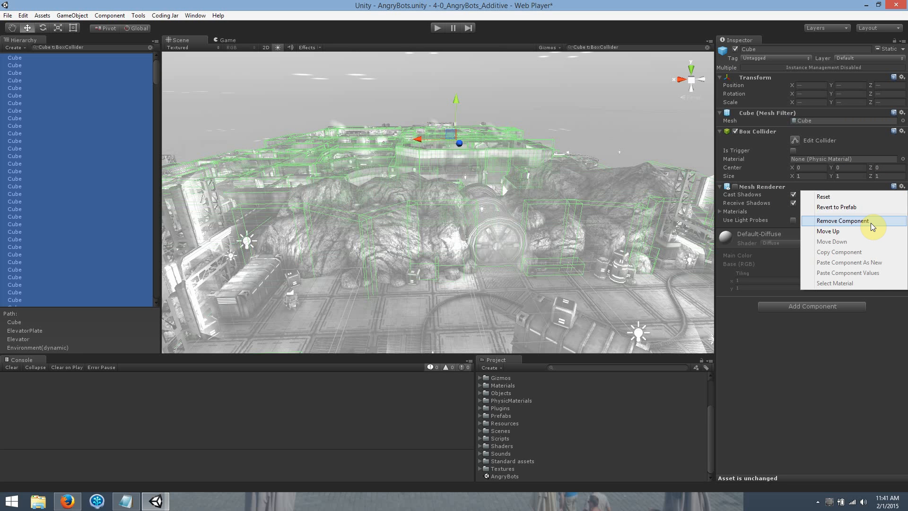
{"action": "left_click", "coordinate": [842, 221]}
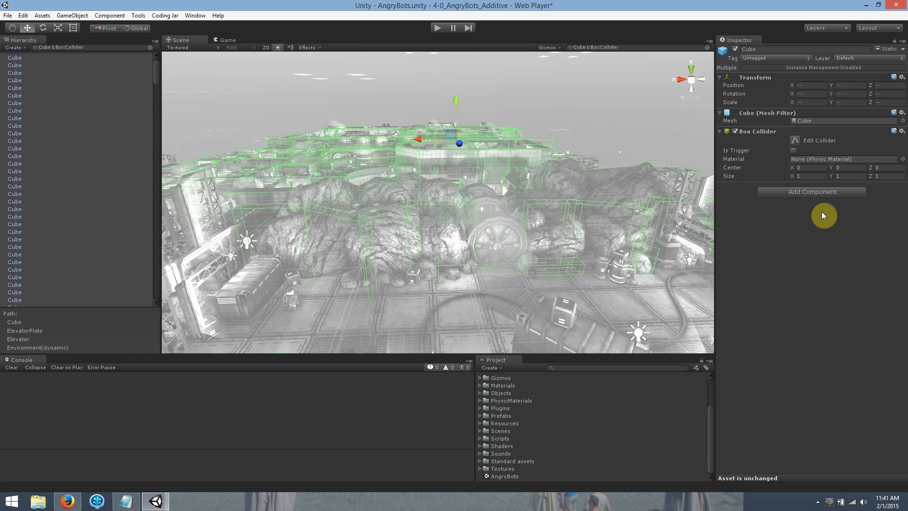
{"action": "mouse_move", "coordinate": [832, 119]}
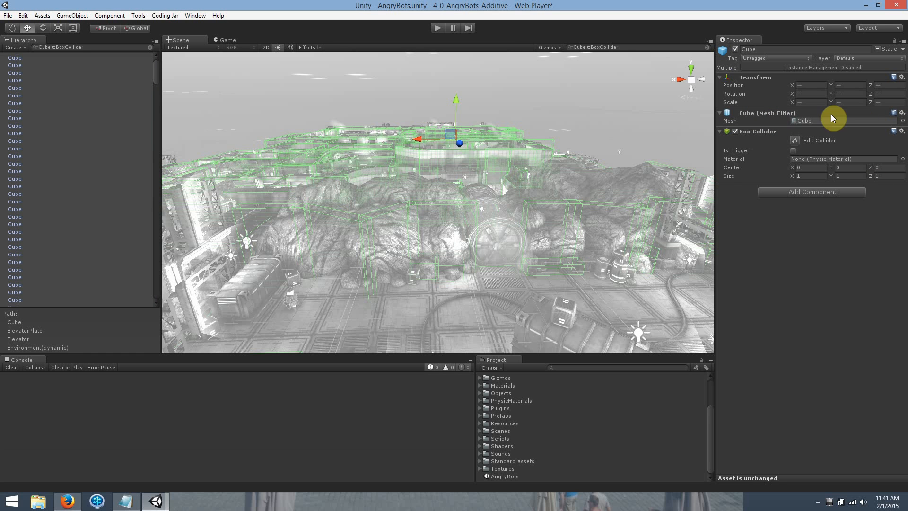
{"action": "left_click", "coordinate": [901, 113]}
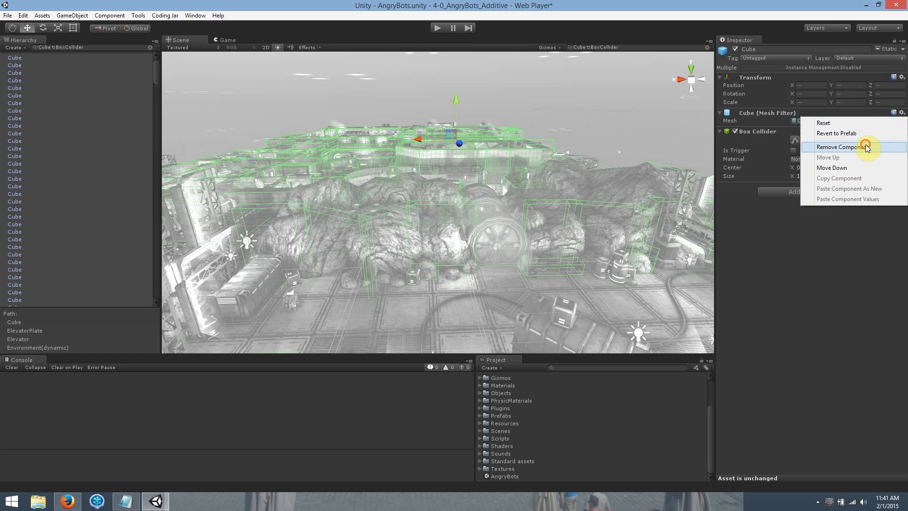
{"action": "left_click", "coordinate": [839, 147]}
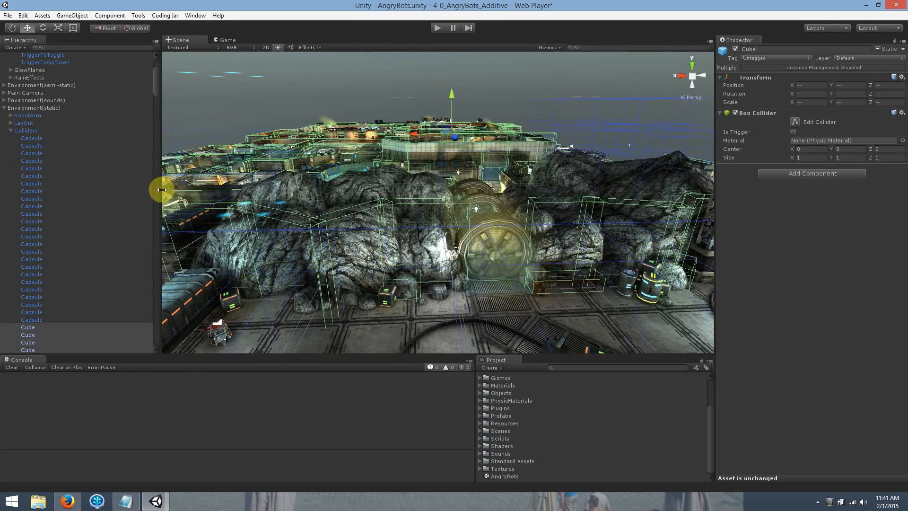
- Save the current scene under the new name AngryBots-NoCubes in Assets
{"action": "left_click", "coordinate": [7, 15]}
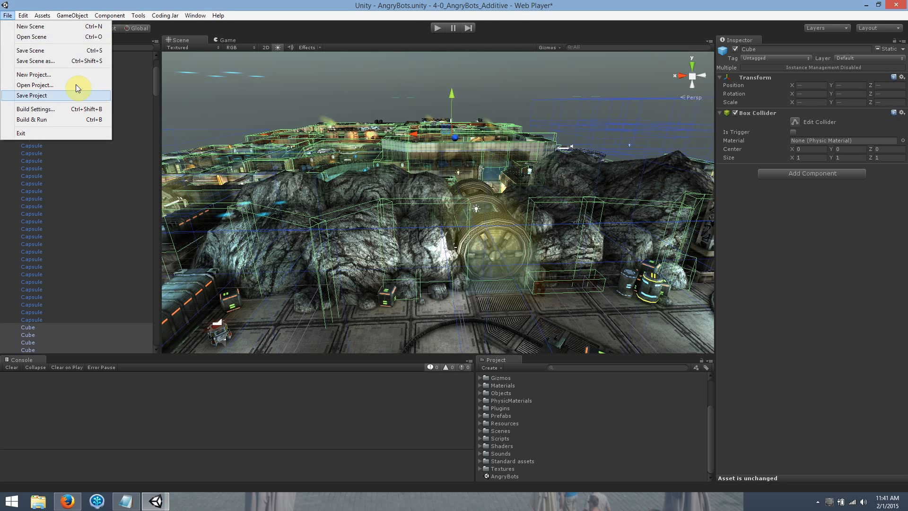
{"action": "left_click", "coordinate": [30, 51]}
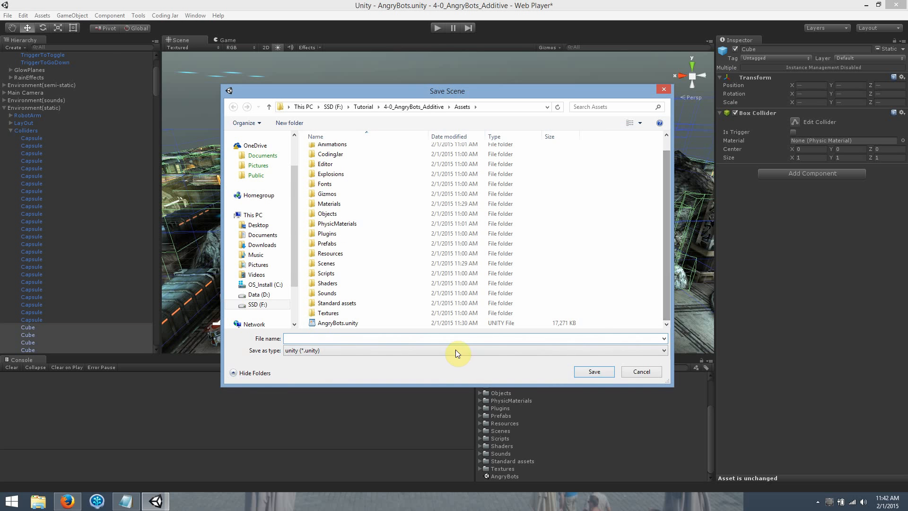
{"action": "type", "text": "AngryBo"}
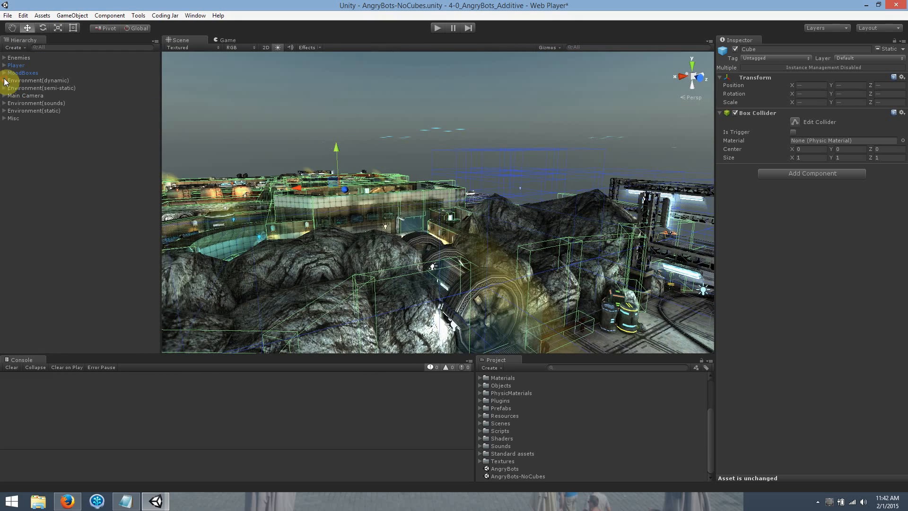
- Show the AngryBots-NoCubes scene asset in Windows Explorer
{"action": "left_click", "coordinate": [5, 110]}
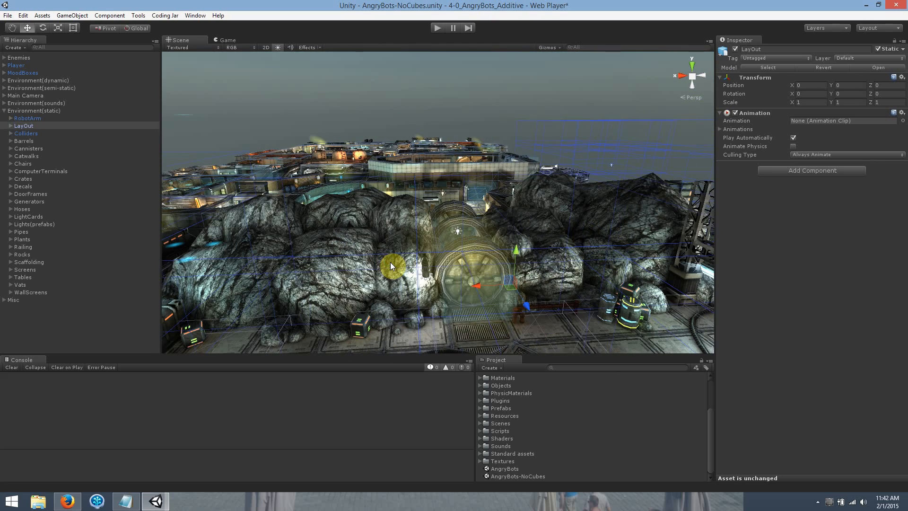
{"action": "left_click", "coordinate": [515, 476]}
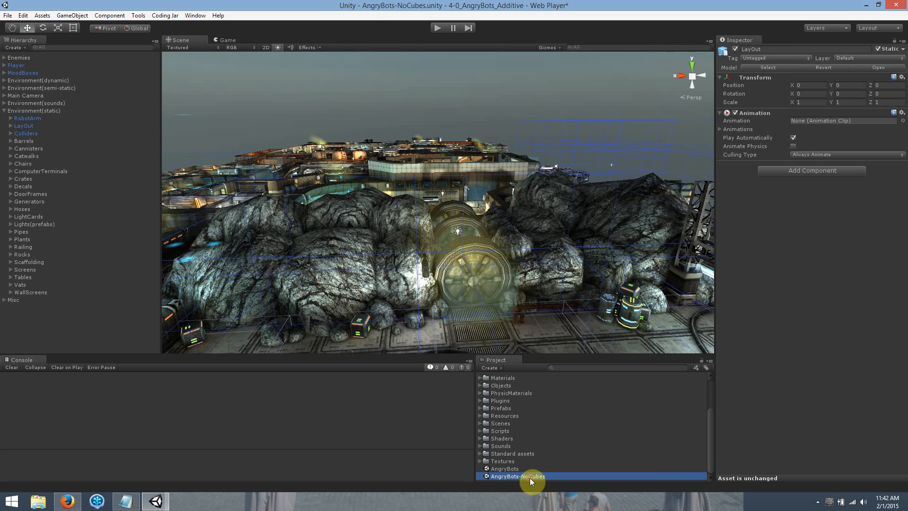
{"action": "right_click", "coordinate": [516, 475]}
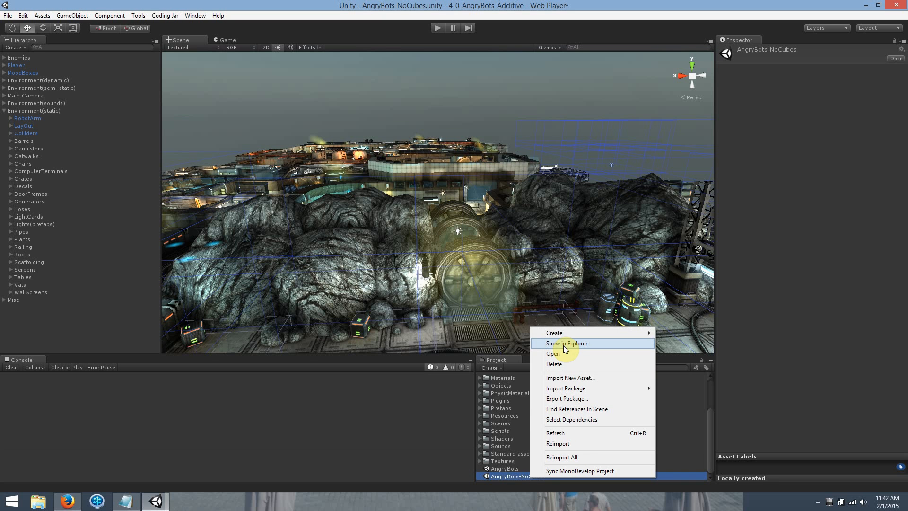
{"action": "left_click", "coordinate": [566, 343]}
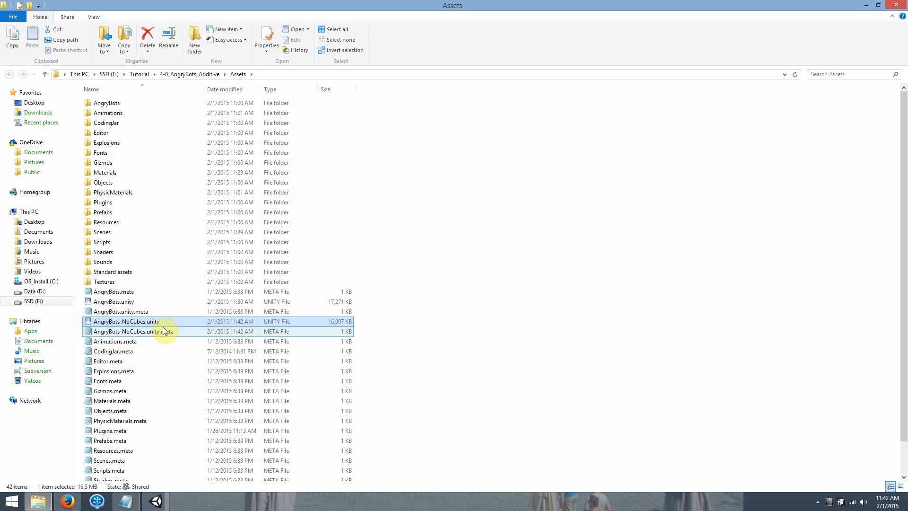
- Compare AngryBots.unity against AngryBots-NoCubes.unity in Beyond Compare
{"action": "right_click", "coordinate": [114, 301]}
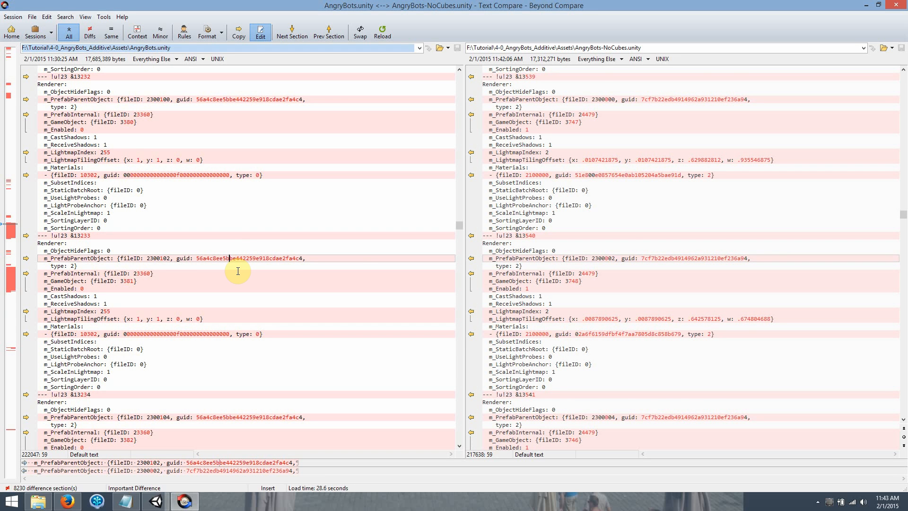
{"action": "mouse_move", "coordinate": [275, 251]}
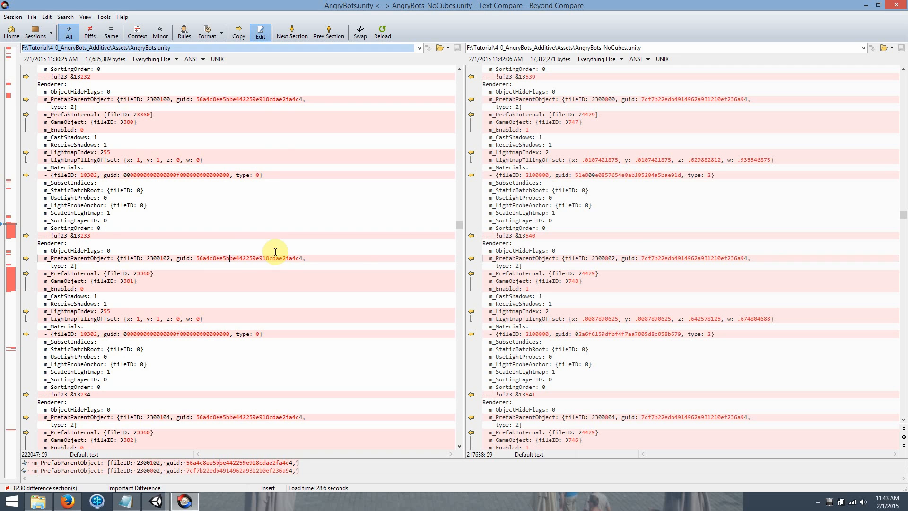
{"action": "mouse_move", "coordinate": [569, 168]}
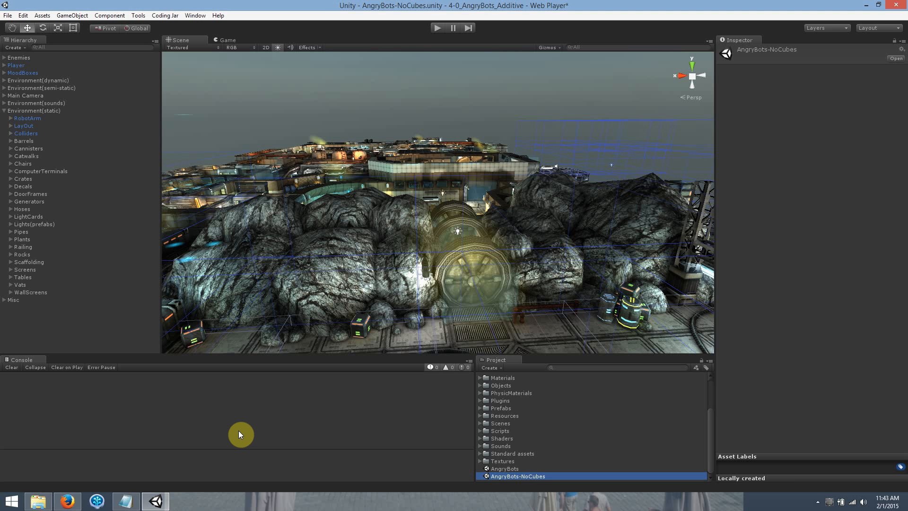
{"action": "mouse_move", "coordinate": [214, 421]}
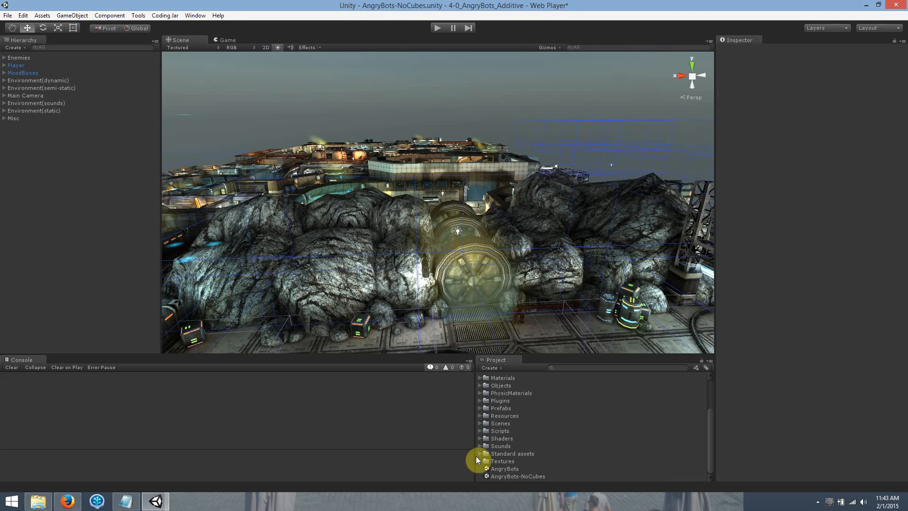
{"action": "mouse_move", "coordinate": [67, 136]}
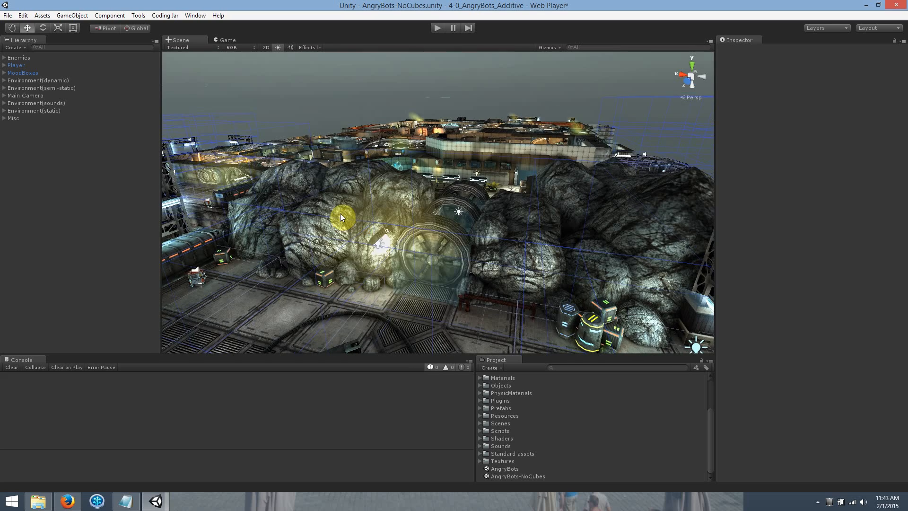
{"action": "left_click", "coordinate": [39, 80]}
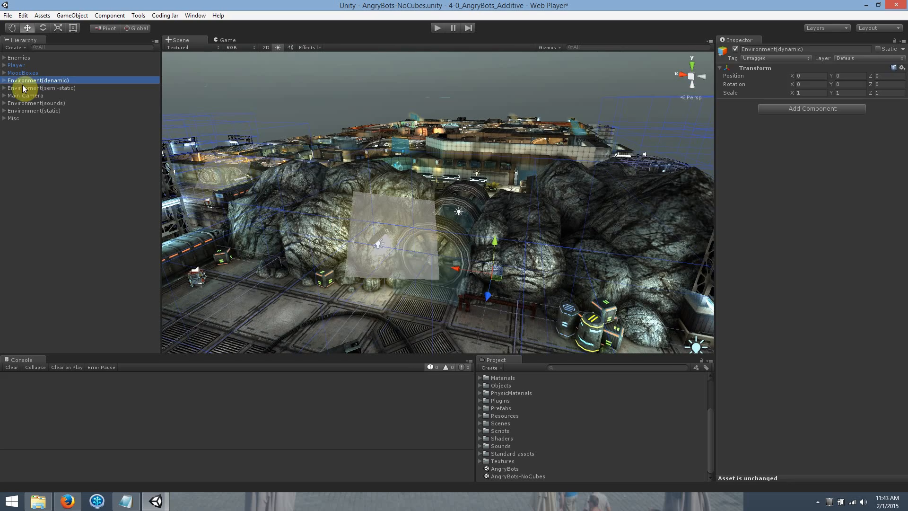
{"action": "left_click", "coordinate": [42, 87]}
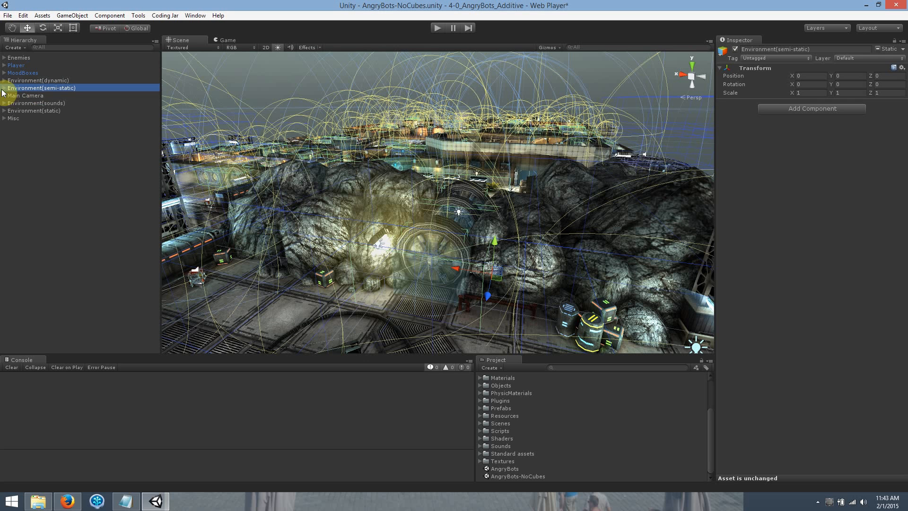
{"action": "left_click", "coordinate": [5, 87]}
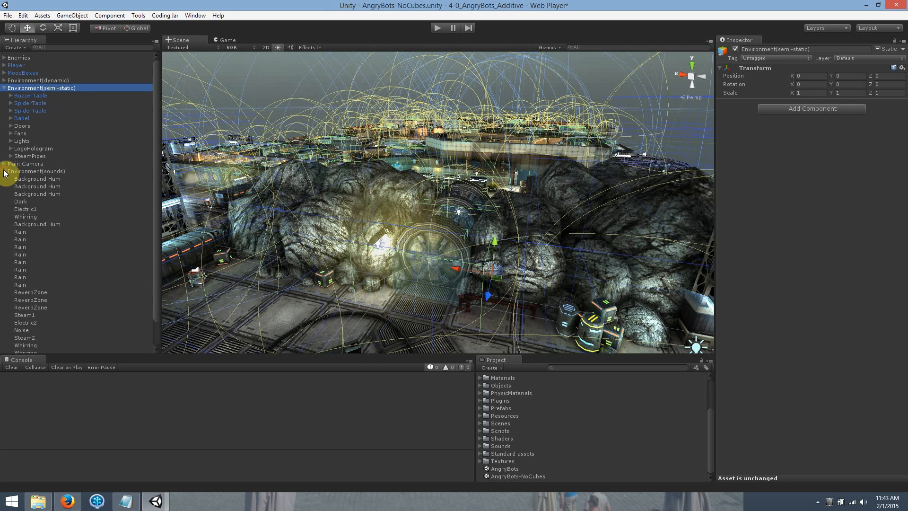
{"action": "left_click", "coordinate": [38, 178]}
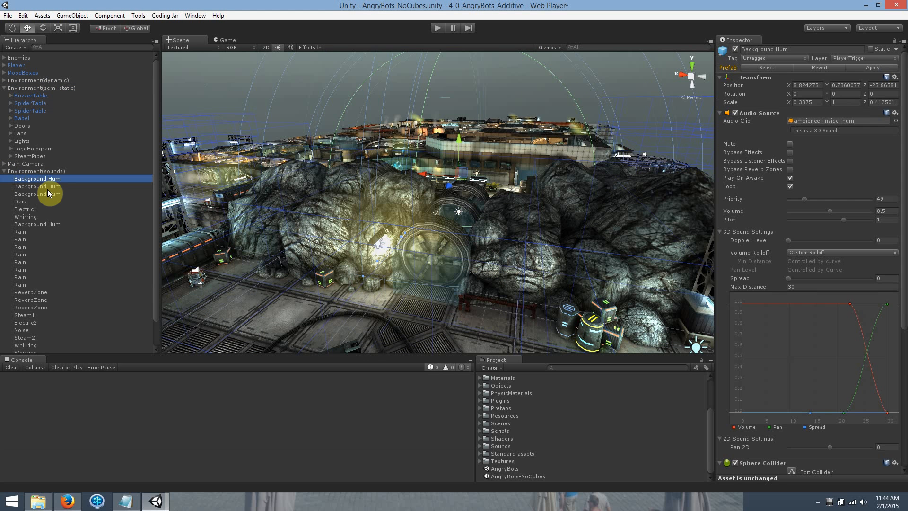
{"action": "left_click", "coordinate": [20, 239]}
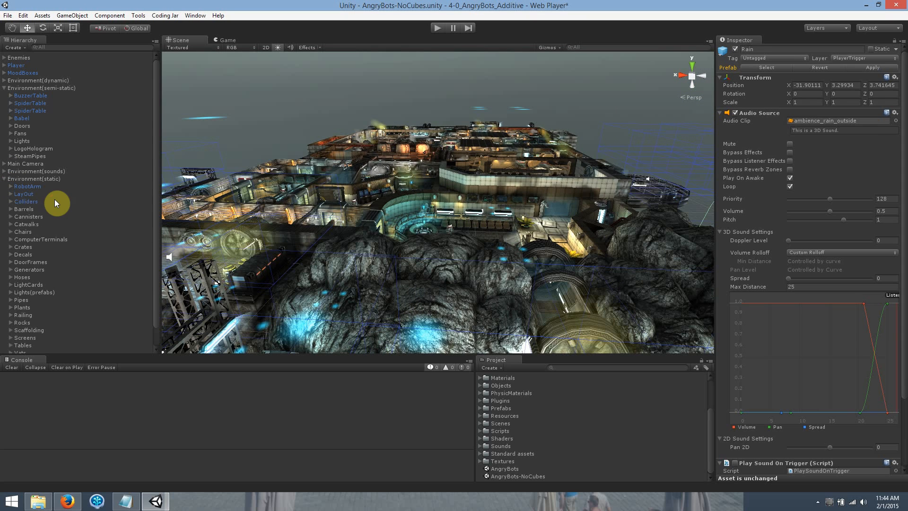
{"action": "left_click", "coordinate": [25, 201]}
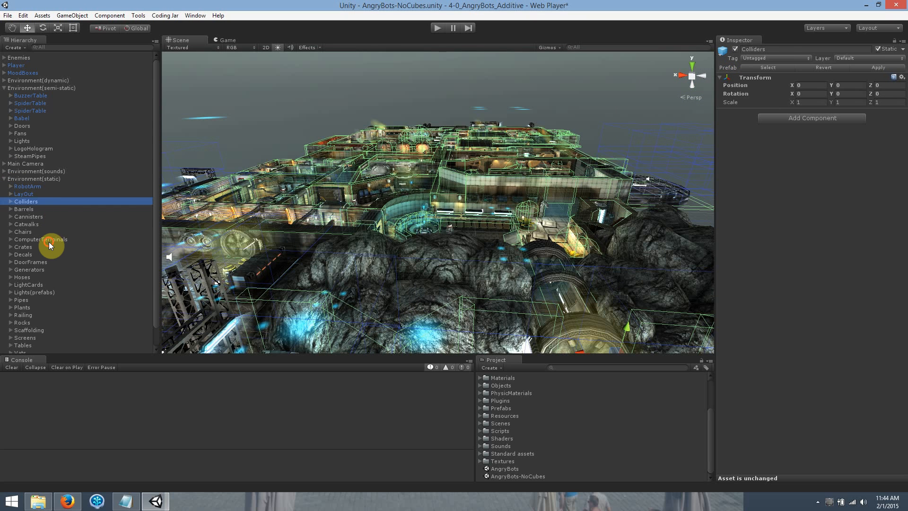
{"action": "left_click", "coordinate": [23, 254]}
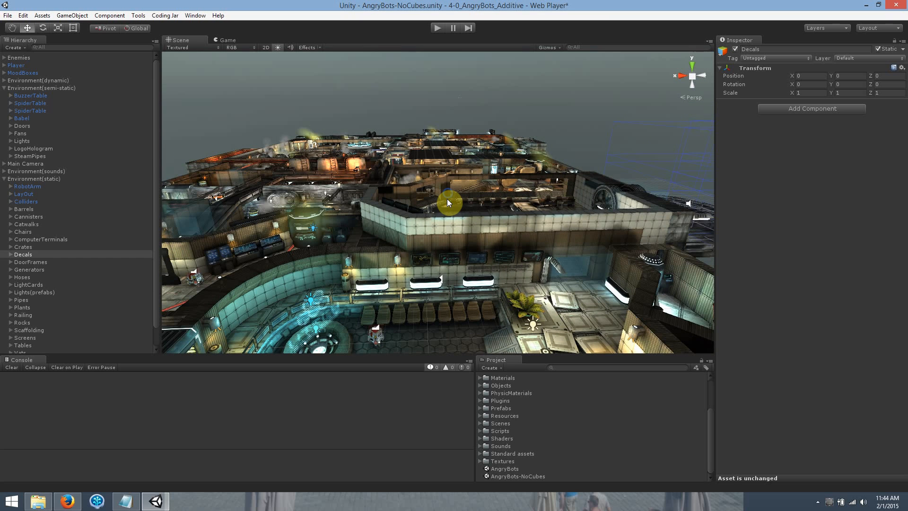
{"action": "mouse_move", "coordinate": [57, 169]}
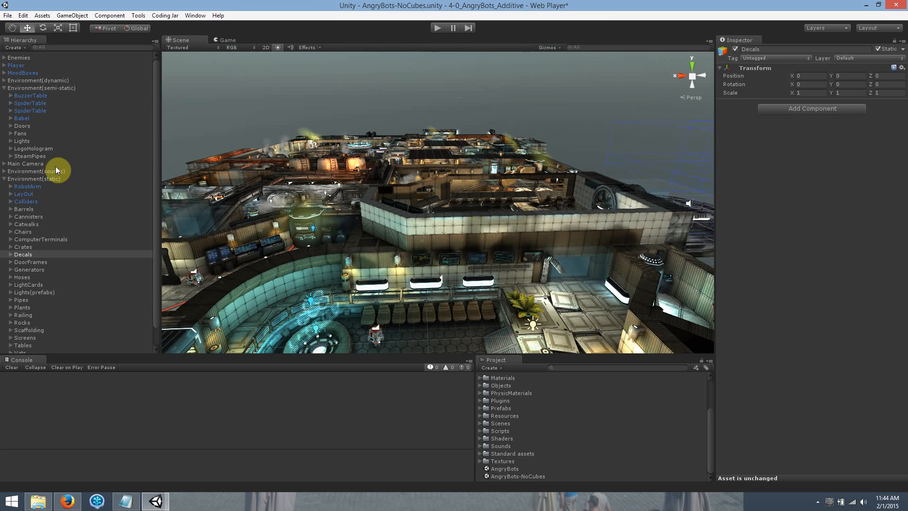
{"action": "left_click", "coordinate": [4, 88]}
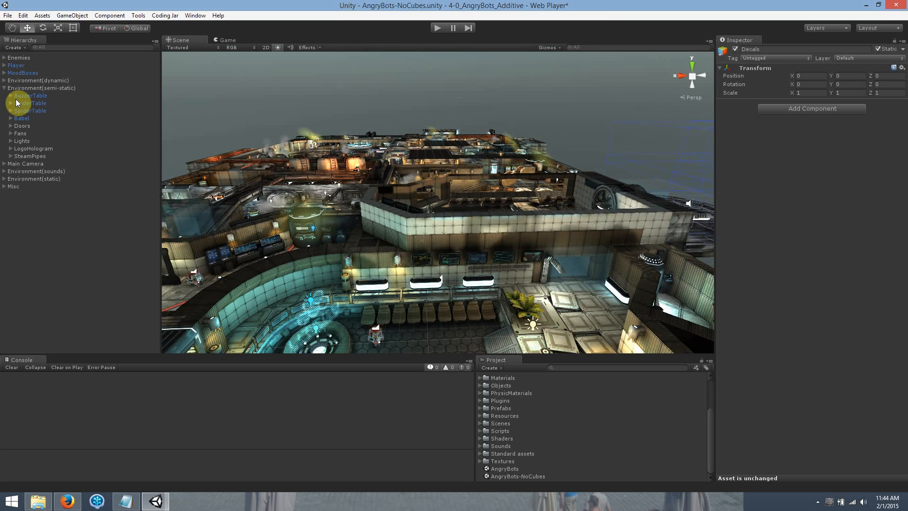
{"action": "left_click", "coordinate": [35, 111]}
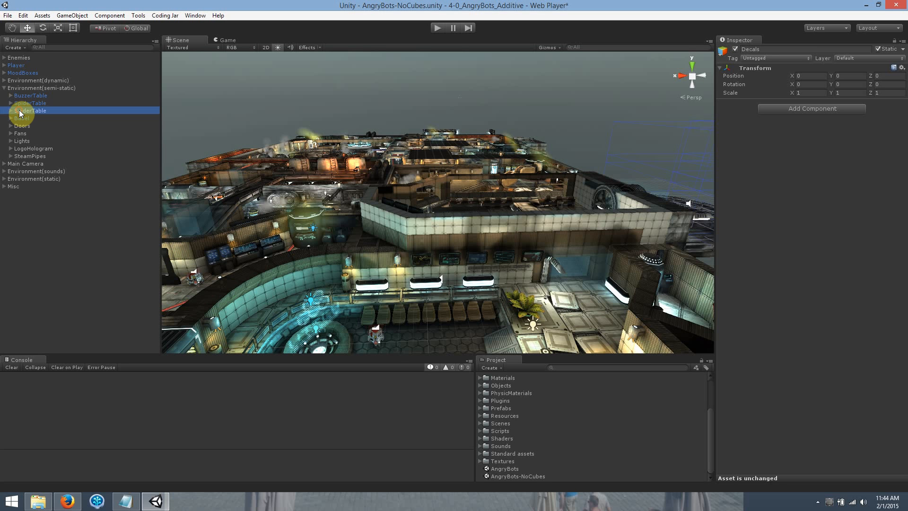
{"action": "left_click", "coordinate": [26, 111]}
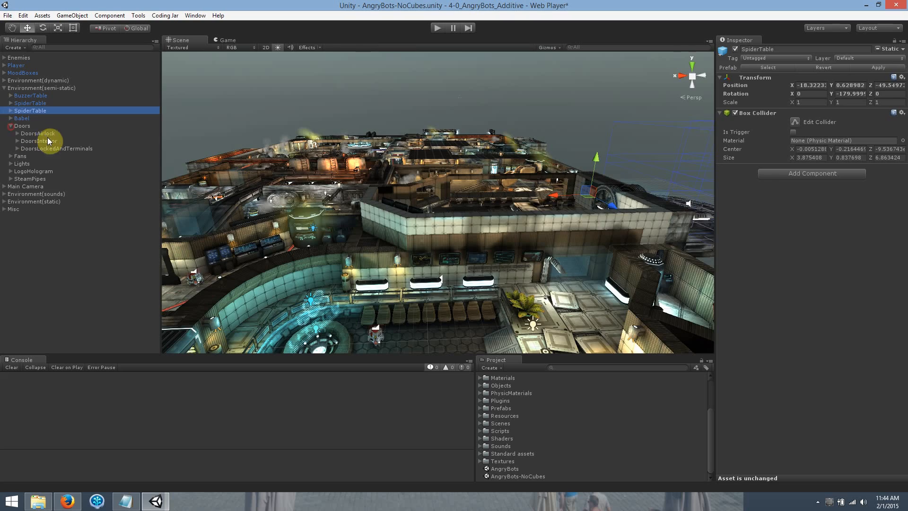
{"action": "left_click", "coordinate": [37, 133]}
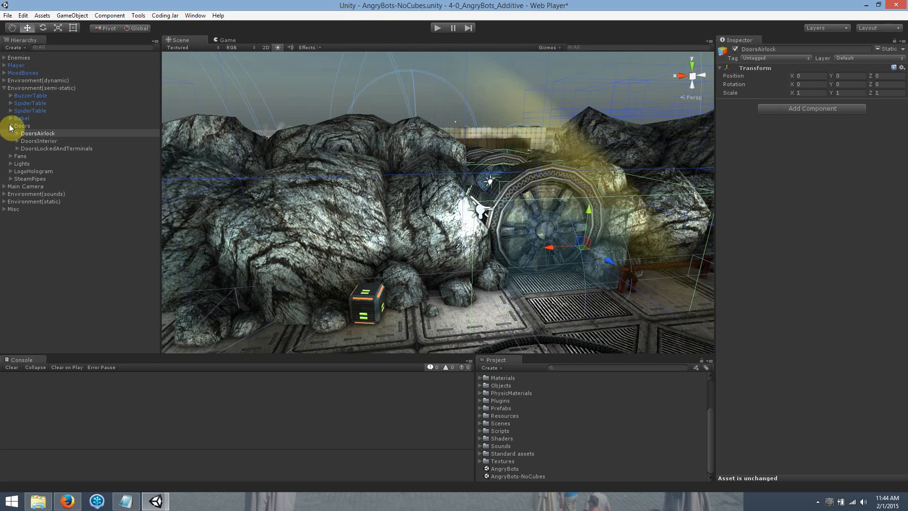
{"action": "left_click", "coordinate": [5, 88]}
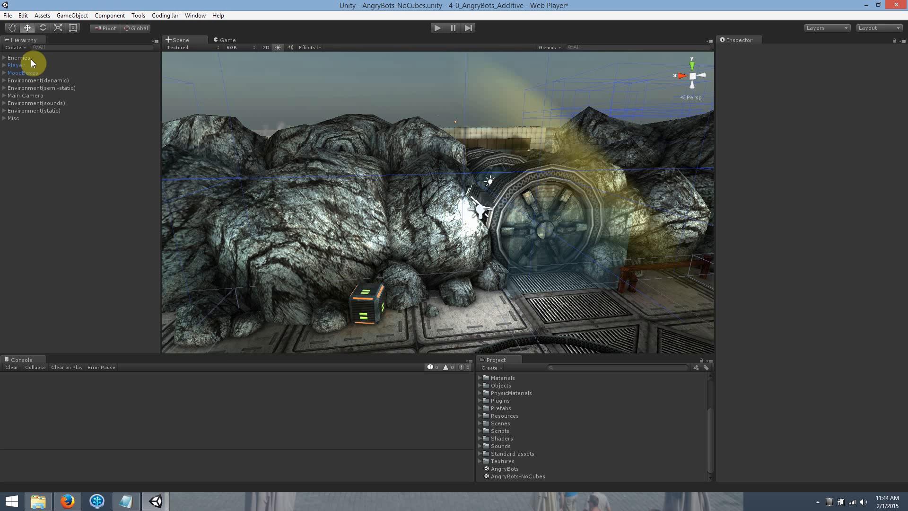
{"action": "mouse_move", "coordinate": [70, 93]}
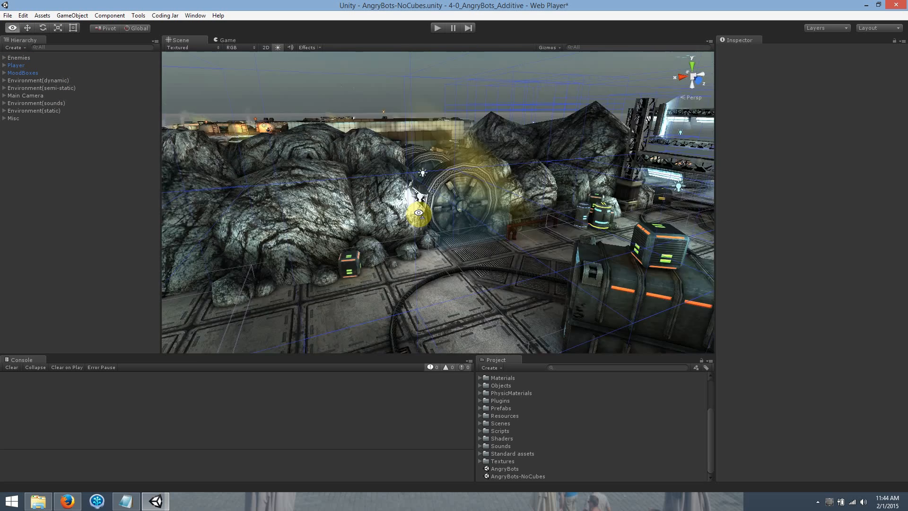
- Orbit the Scene view and select the Enemies group for sub-scene creation
{"action": "left_click_drag", "start_coordinate": [423, 203], "coordinate": [347, 208]}
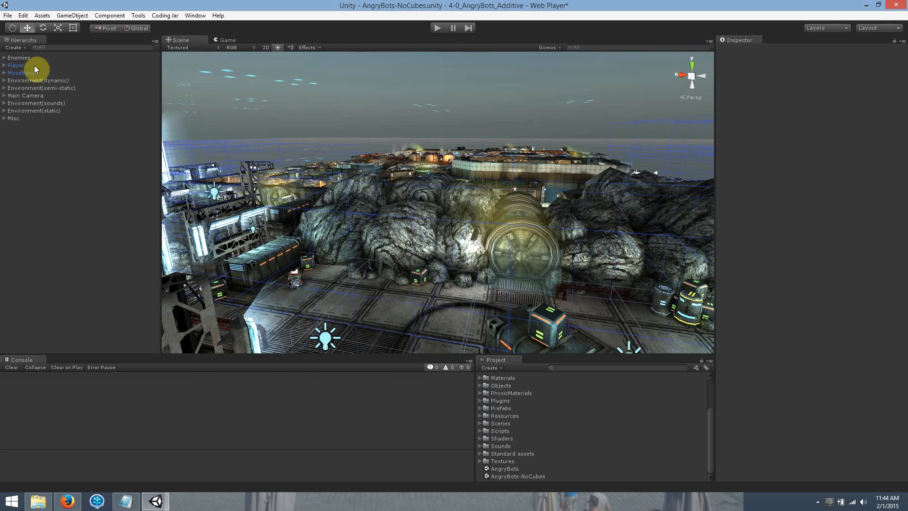
{"action": "left_click", "coordinate": [72, 15]}
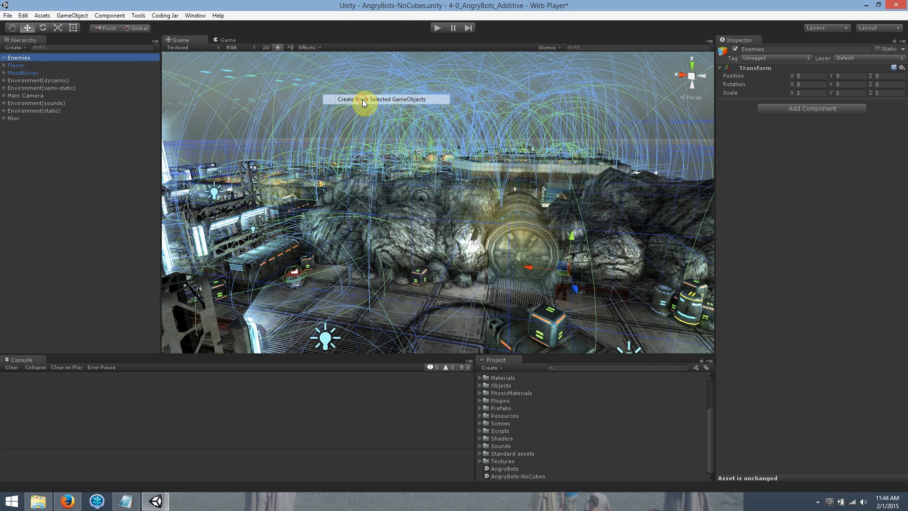
- Create the Enemies sub-scene, saving it into a new Assets/Scenes/SubScenes folder
{"action": "left_click", "coordinate": [382, 99]}
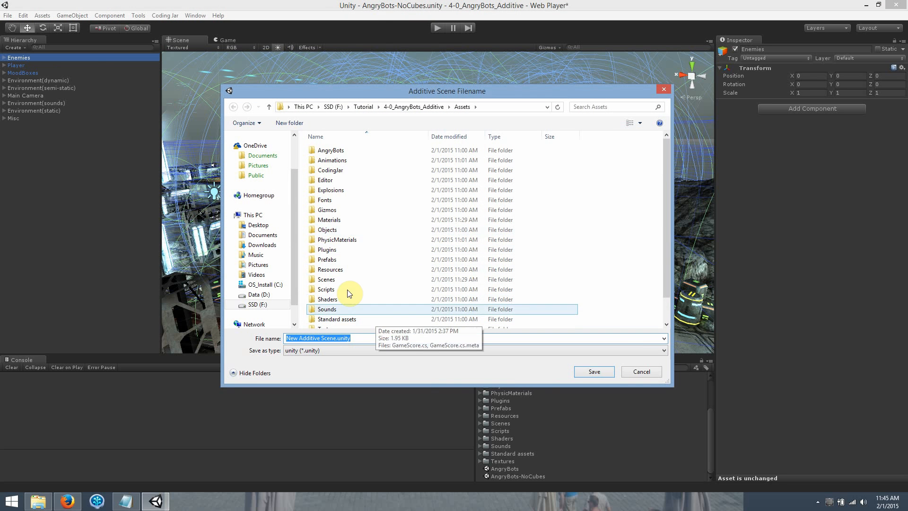
{"action": "right_click", "coordinate": [353, 278]}
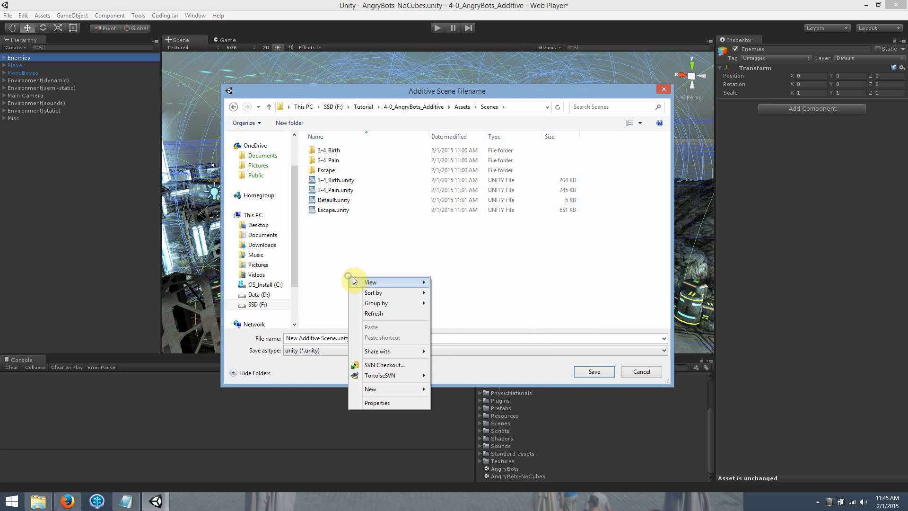
{"action": "left_click", "coordinate": [371, 389]}
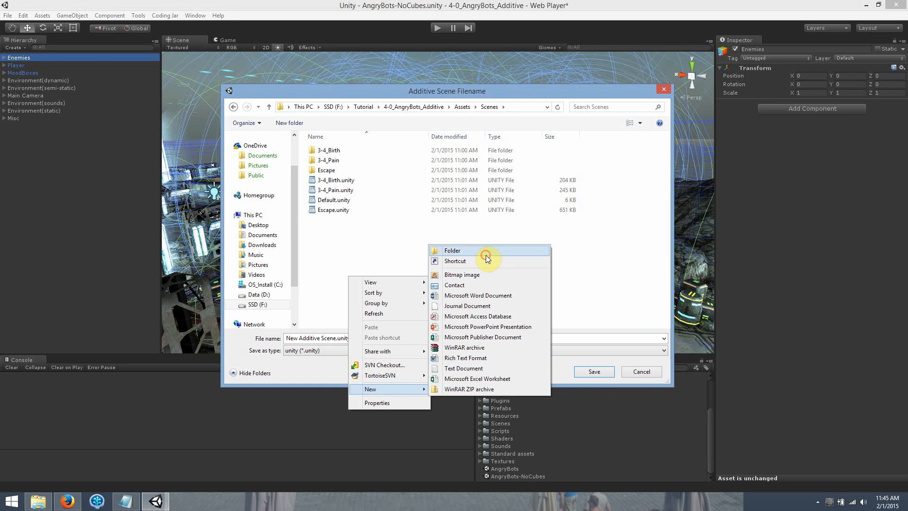
{"action": "left_click", "coordinate": [452, 251]}
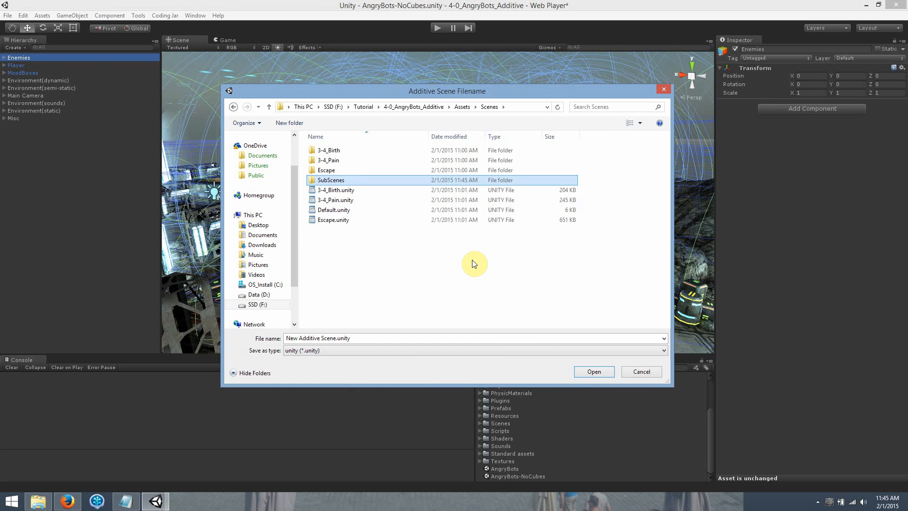
{"action": "double_click", "coordinate": [330, 180]}
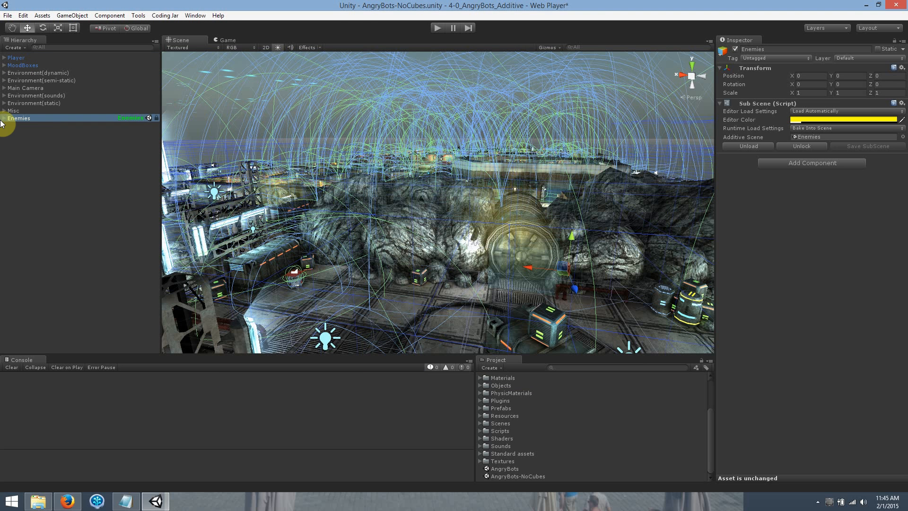
- Expand the Enemies sub-scene, collapse Environment(dynamic), and select Environment(sounds)
{"action": "left_click", "coordinate": [4, 119]}
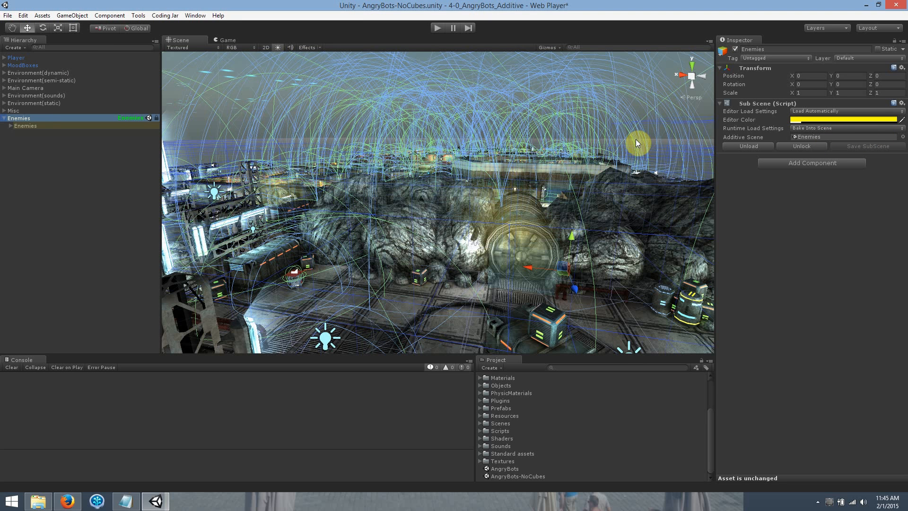
{"action": "left_click", "coordinate": [11, 126]}
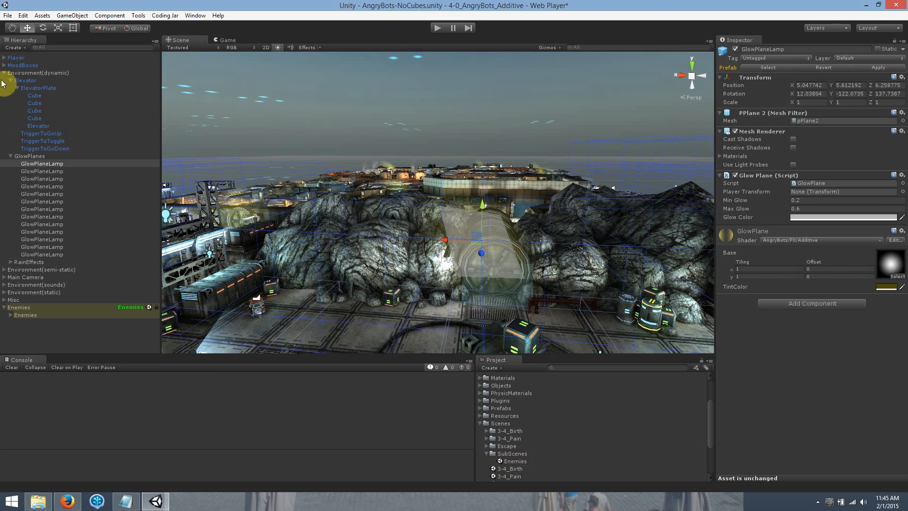
{"action": "left_click", "coordinate": [4, 73]}
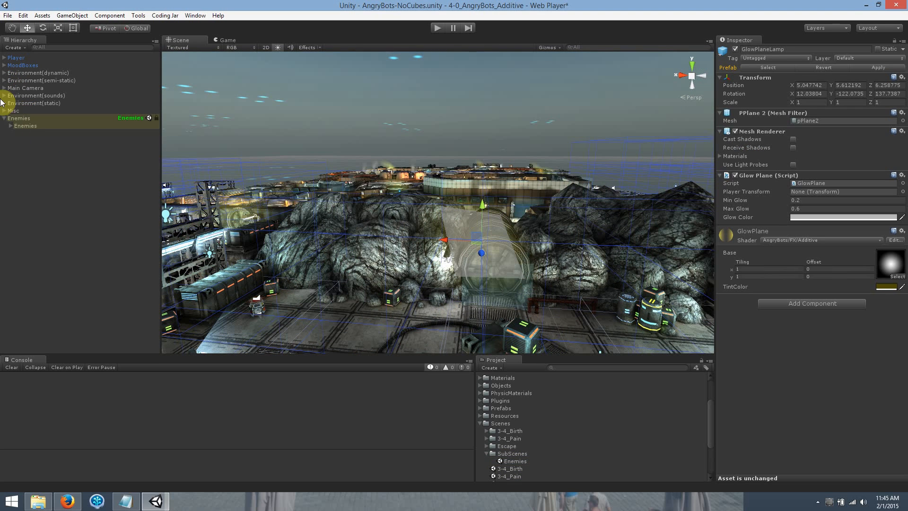
{"action": "left_click", "coordinate": [71, 15]}
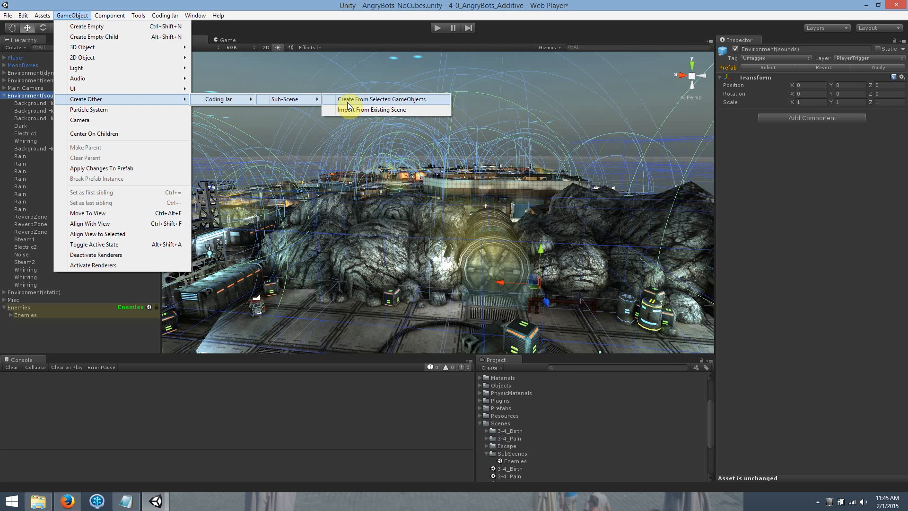
- Save Environment(sounds) as the Sounds sub-scene in Scenes/SubScenes, then select Environment(semi-static)
{"action": "left_click", "coordinate": [383, 99]}
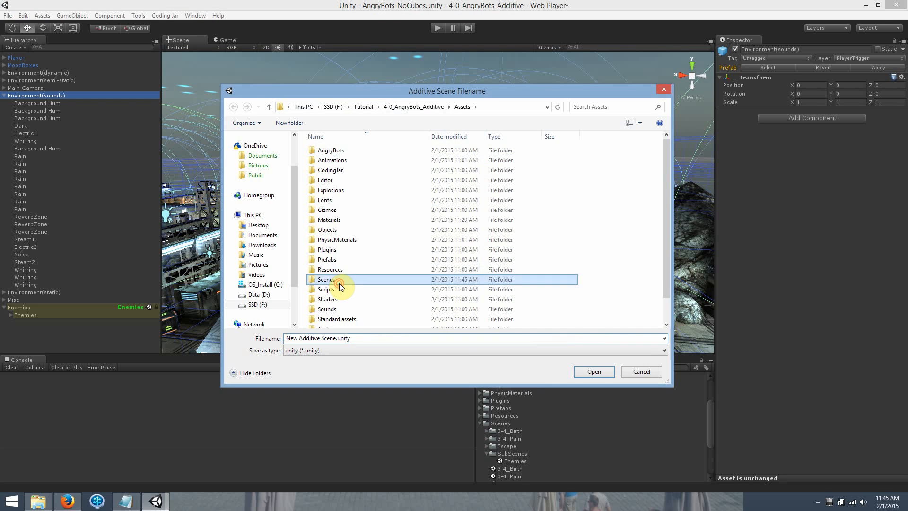
{"action": "double_click", "coordinate": [325, 279]}
{"action": "type", "text": "Sounds"}
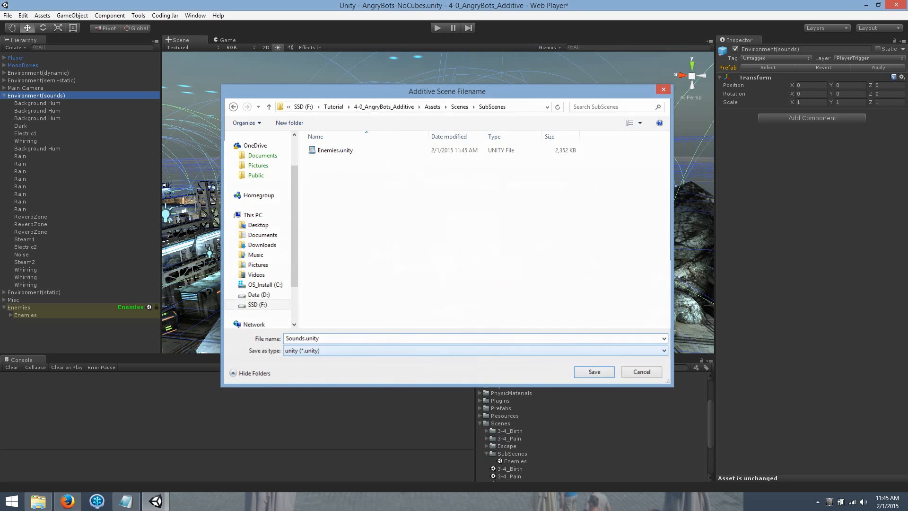
{"action": "left_click", "coordinate": [594, 371]}
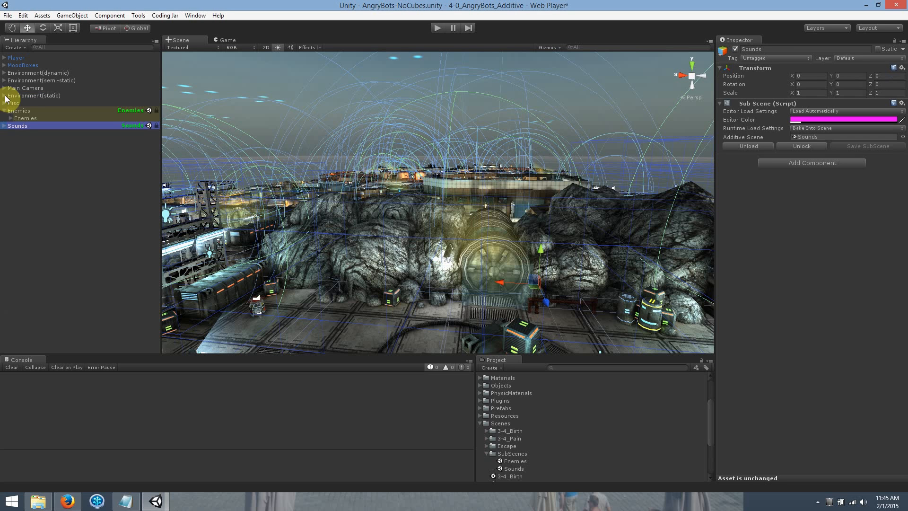
{"action": "left_click", "coordinate": [4, 81]}
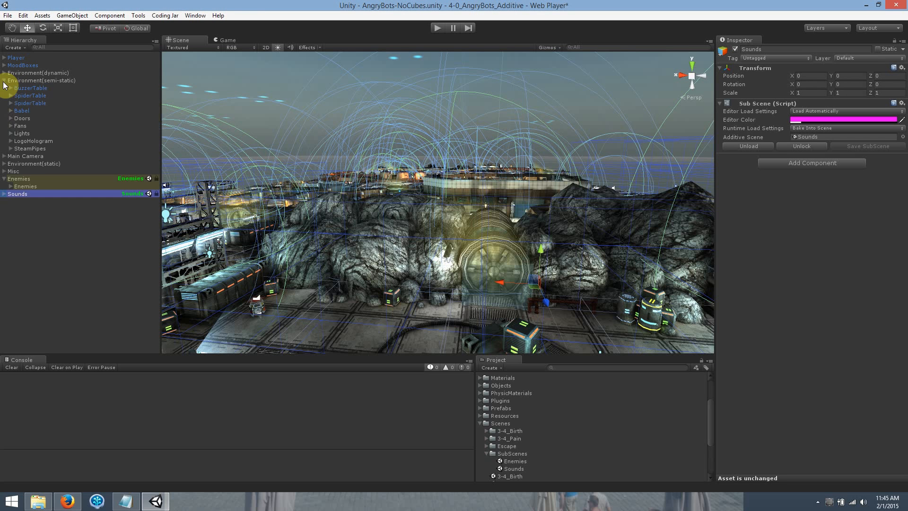
{"action": "left_click", "coordinate": [72, 15]}
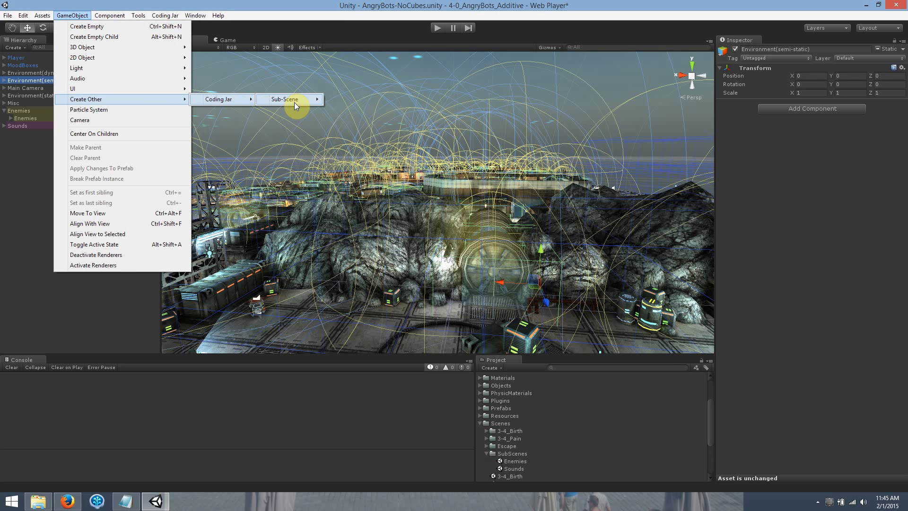
- Save Environment(semi-static) as a Semi-Static sub-scene file in Scenes/SubScenes
{"action": "left_click", "coordinate": [283, 99]}
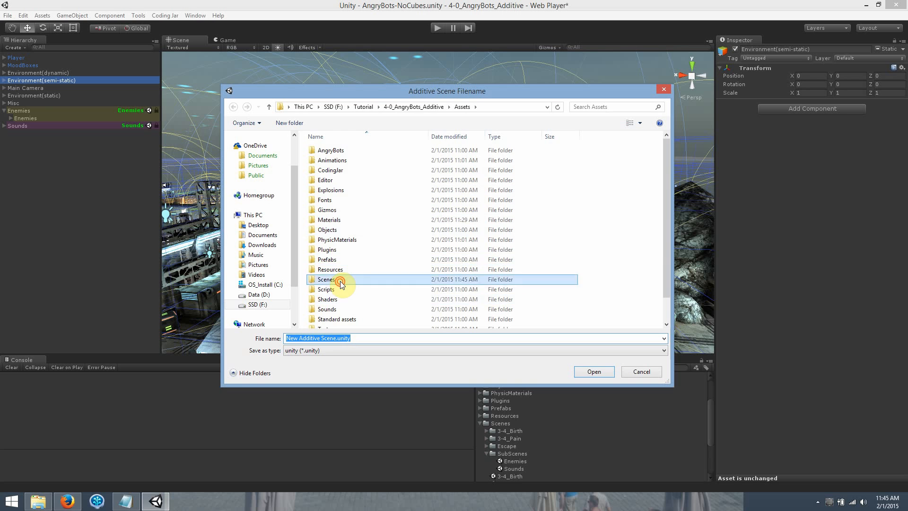
{"action": "double_click", "coordinate": [326, 279]}
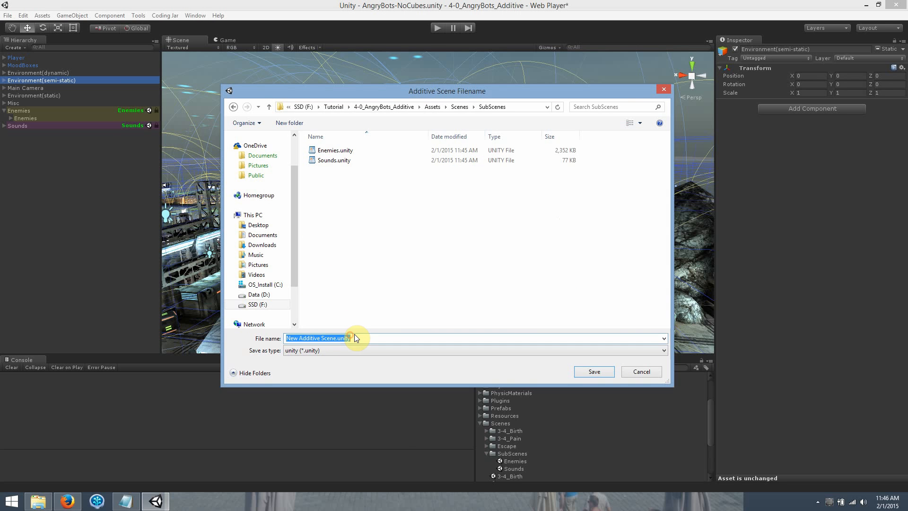
{"action": "type", "text": "Semi-Static"}
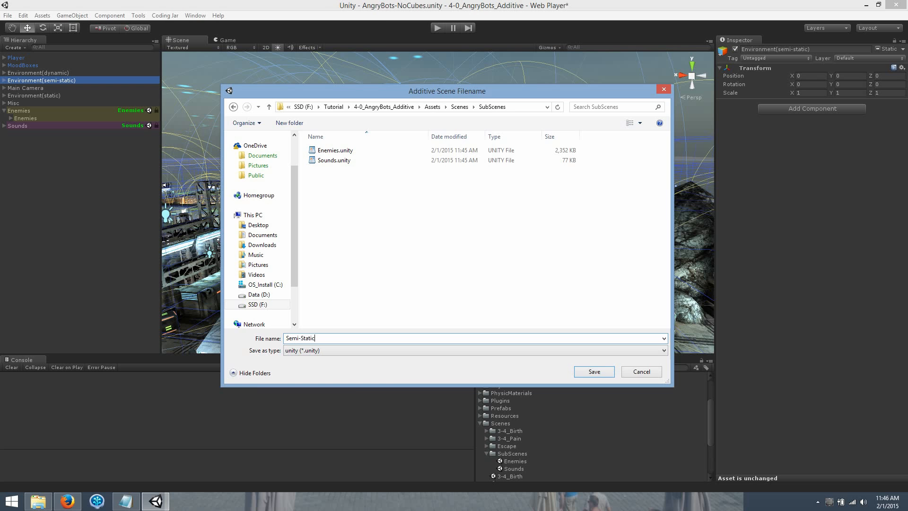
{"action": "left_click", "coordinate": [593, 371]}
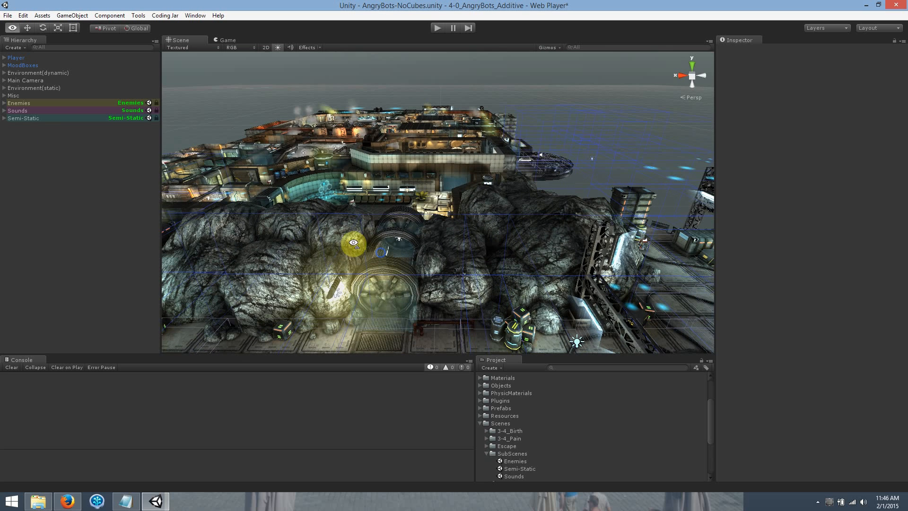
- Expand the Semi-Static sub-scene to check Environment(semi-static) children, then collapse it
{"action": "left_click", "coordinate": [5, 119]}
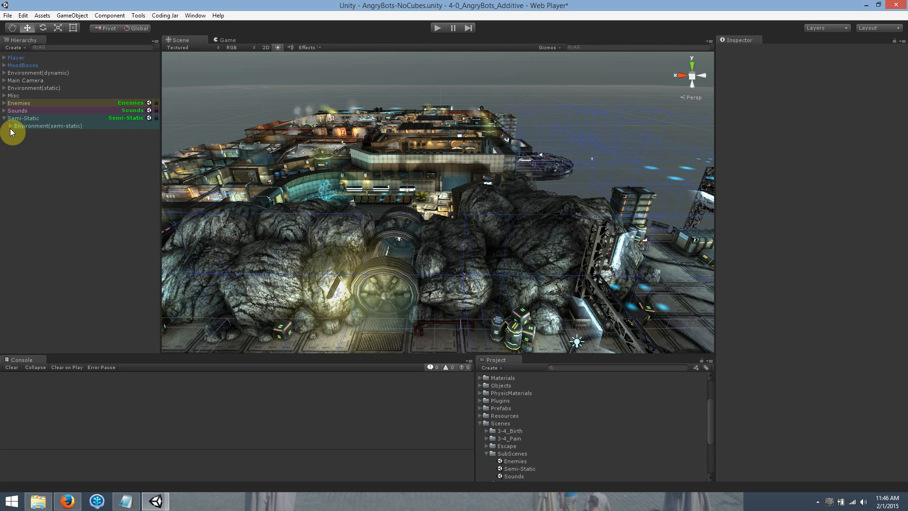
{"action": "left_click", "coordinate": [10, 127]}
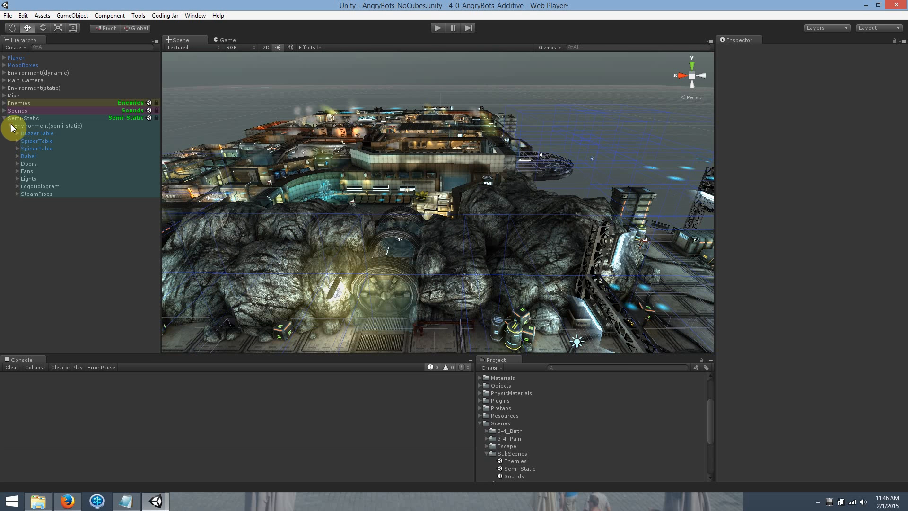
{"action": "left_click", "coordinate": [24, 118]}
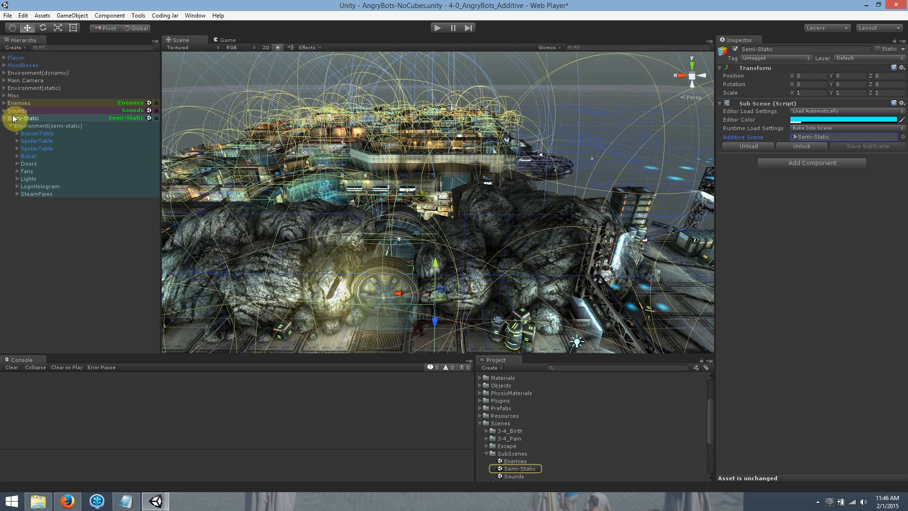
{"action": "left_click", "coordinate": [25, 119]}
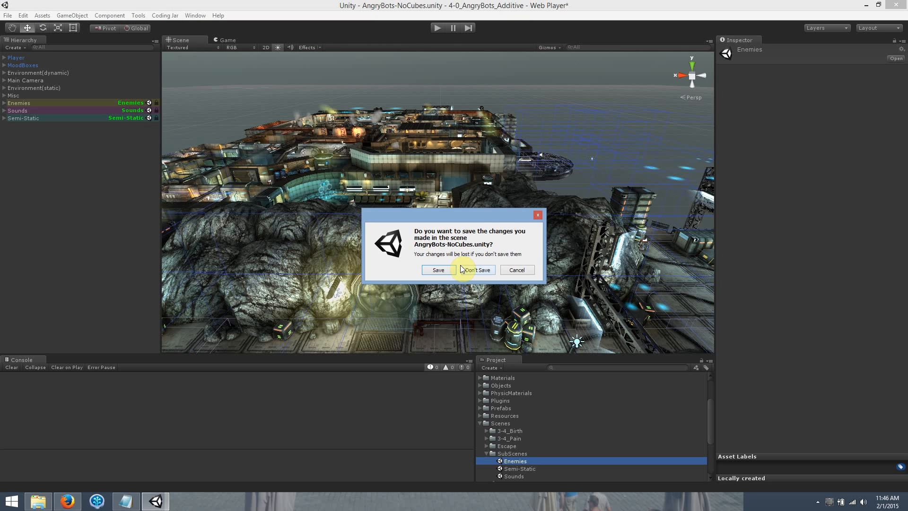
- Dismiss the save prompt and collapse the SubScenes folder with Sounds open alone
{"action": "left_click", "coordinate": [476, 269]}
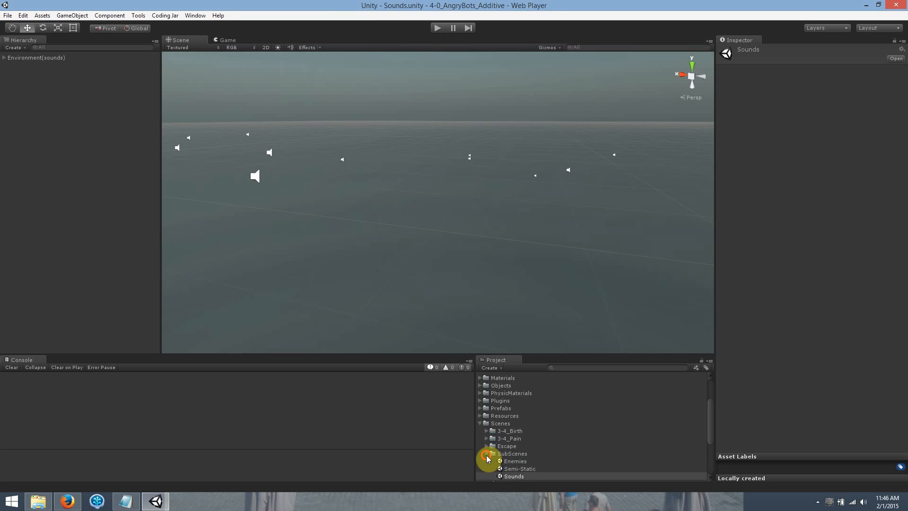
{"action": "left_click", "coordinate": [516, 475]}
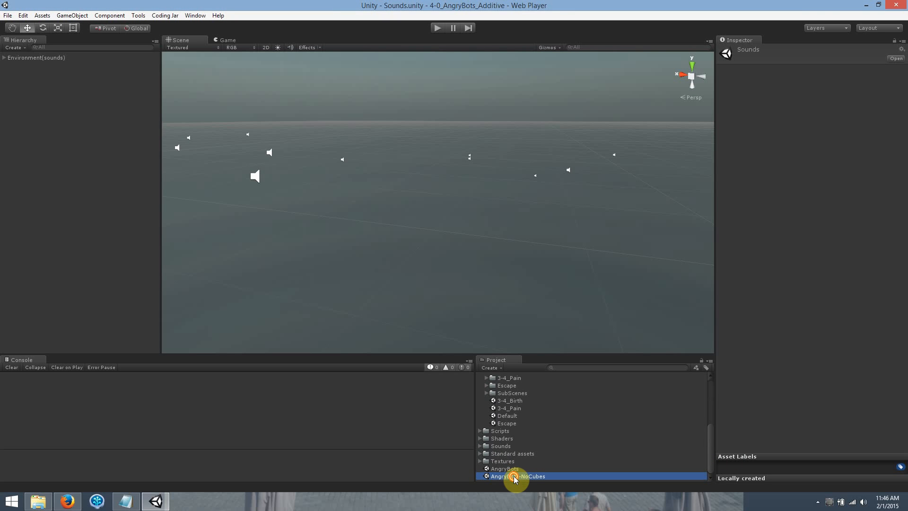
- Double-click AngryBots-NoCubes in the Project window to load it with its three sub-scenes
{"action": "double_click", "coordinate": [517, 476]}
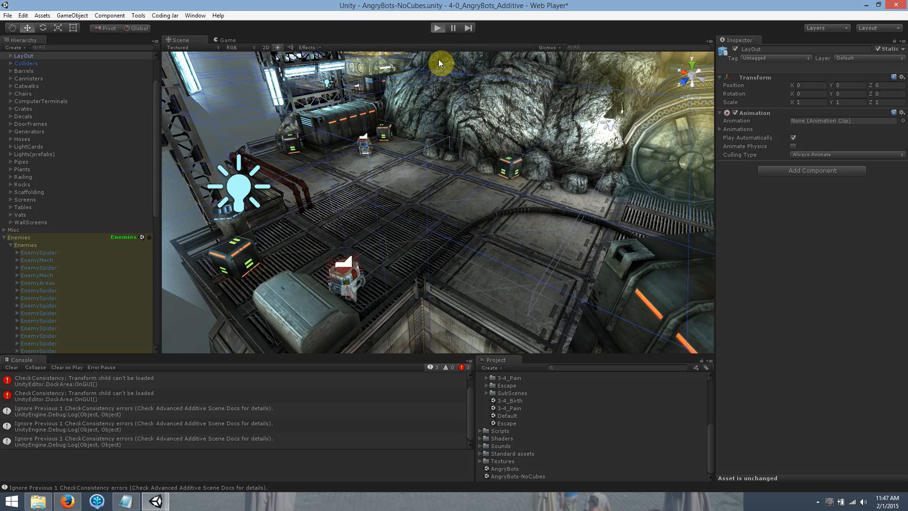
{"action": "mouse_move", "coordinate": [435, 64]}
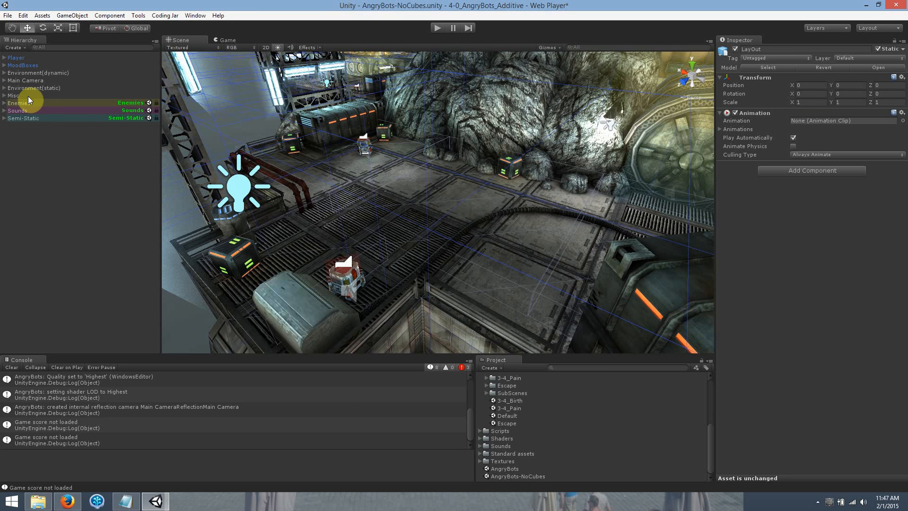
{"action": "left_click", "coordinate": [19, 103]}
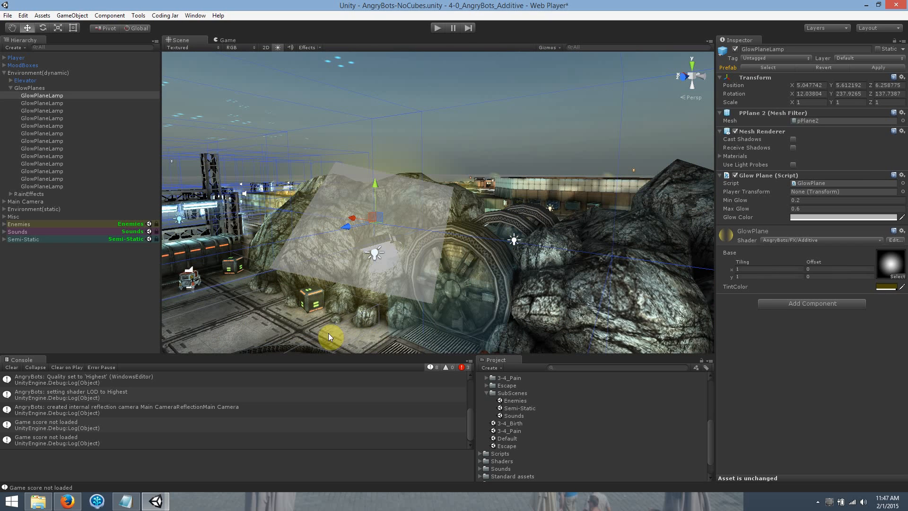
{"action": "left_click", "coordinate": [4, 88]}
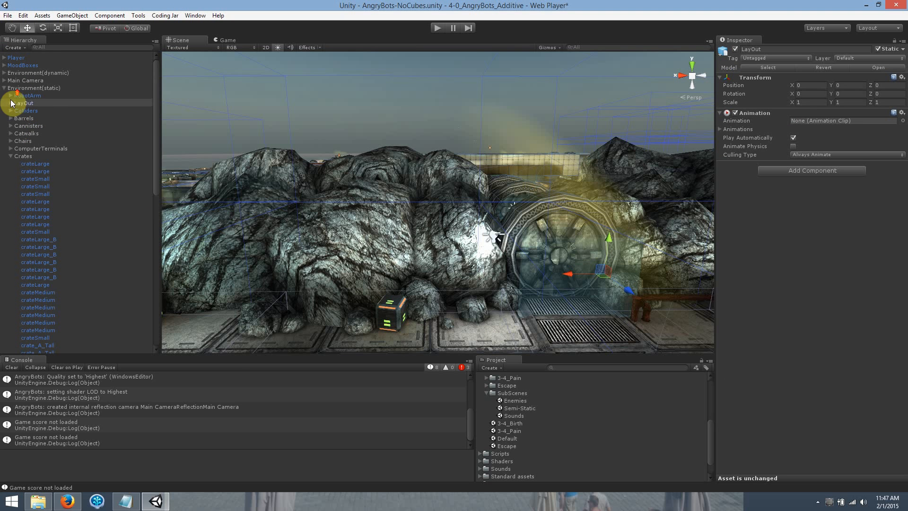
{"action": "left_click", "coordinate": [12, 103]}
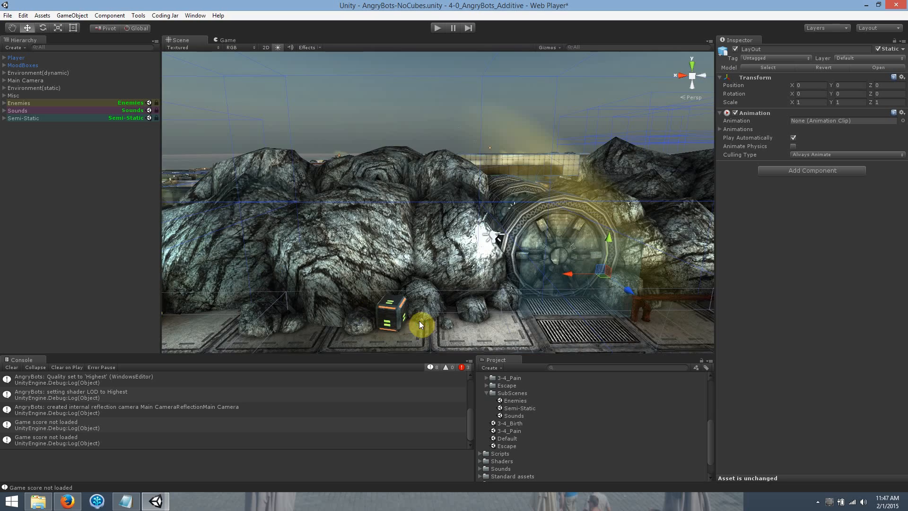
{"action": "left_click_drag", "start_coordinate": [422, 325], "coordinate": [401, 322]}
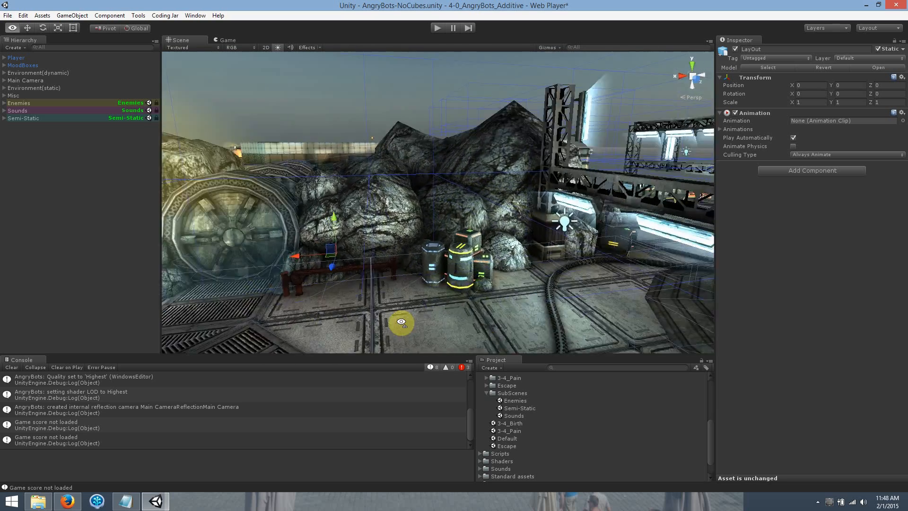